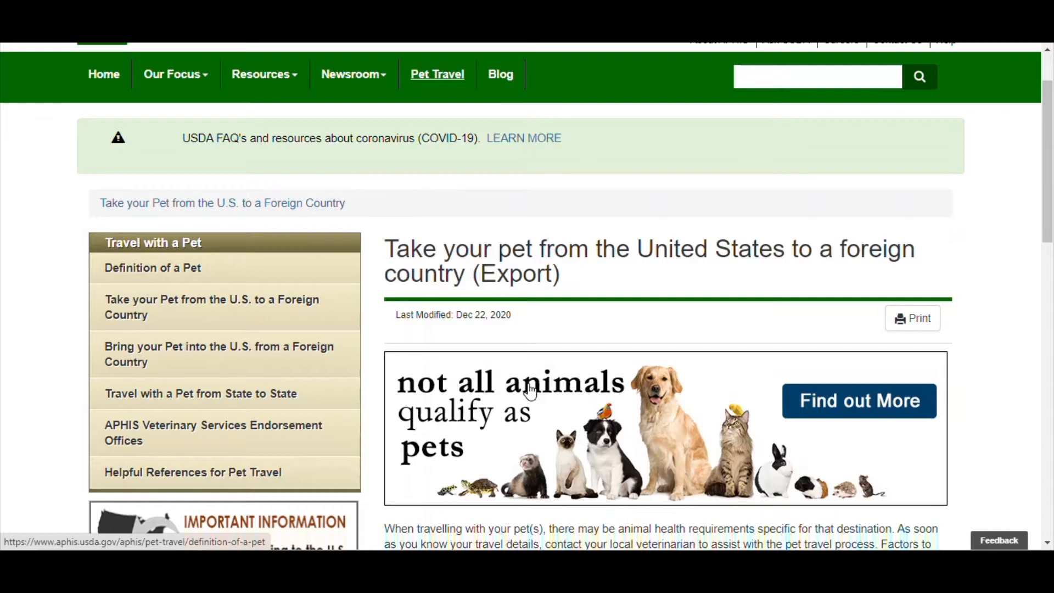
{"action": "mouse_move", "coordinate": [502, 344]}
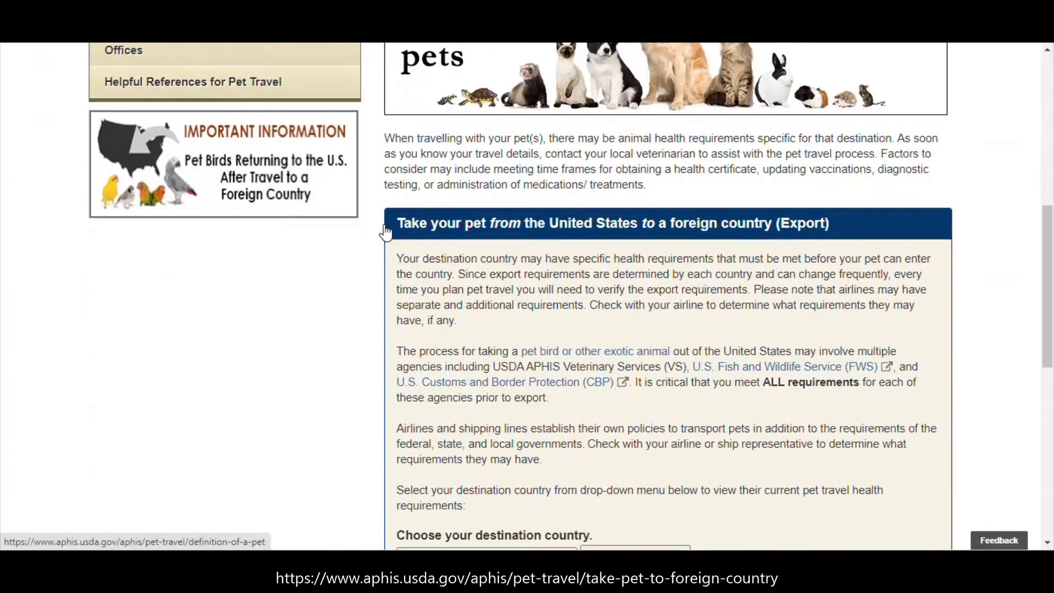
Step: Select Germany as the pet travel destination and view its export requirements
{"action": "scroll", "scroll_direction": "down", "scroll_amount": 3}
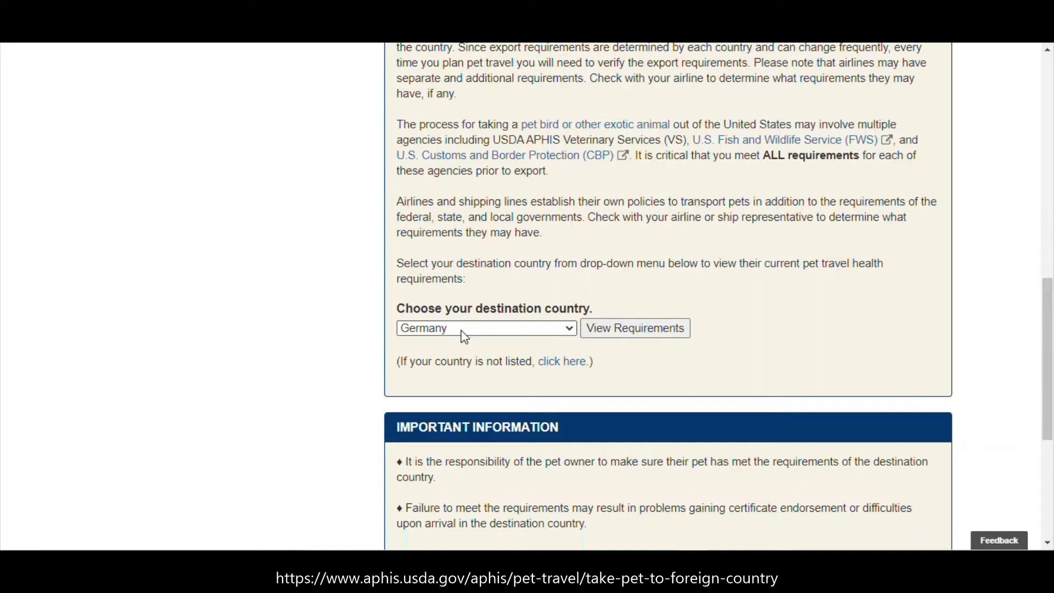
{"action": "left_click", "coordinate": [486, 328]}
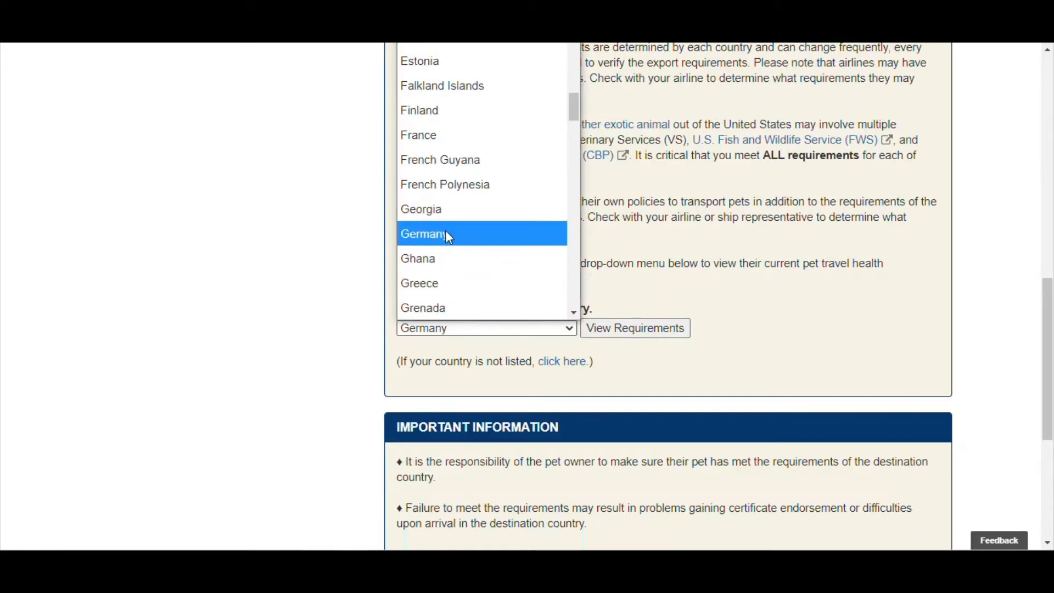
{"action": "left_click", "coordinate": [425, 234]}
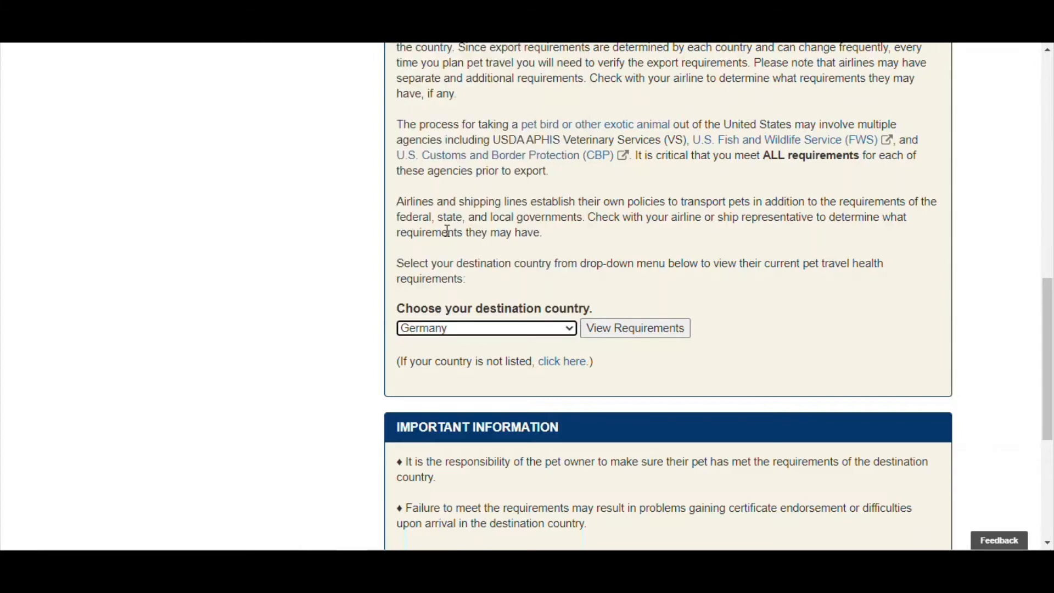
{"action": "left_click", "coordinate": [634, 328]}
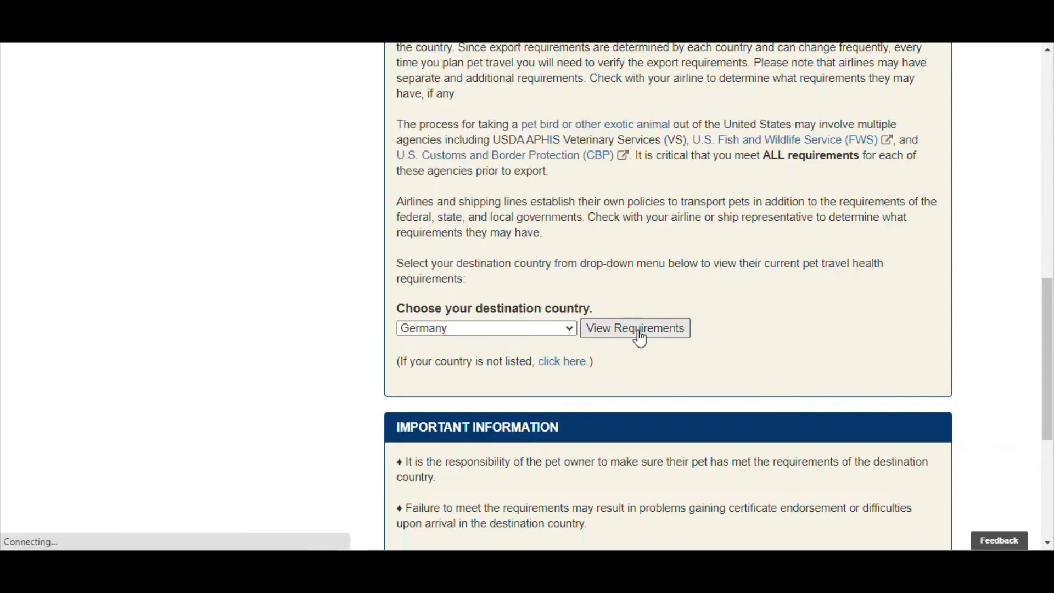
{"action": "left_click", "coordinate": [633, 327]}
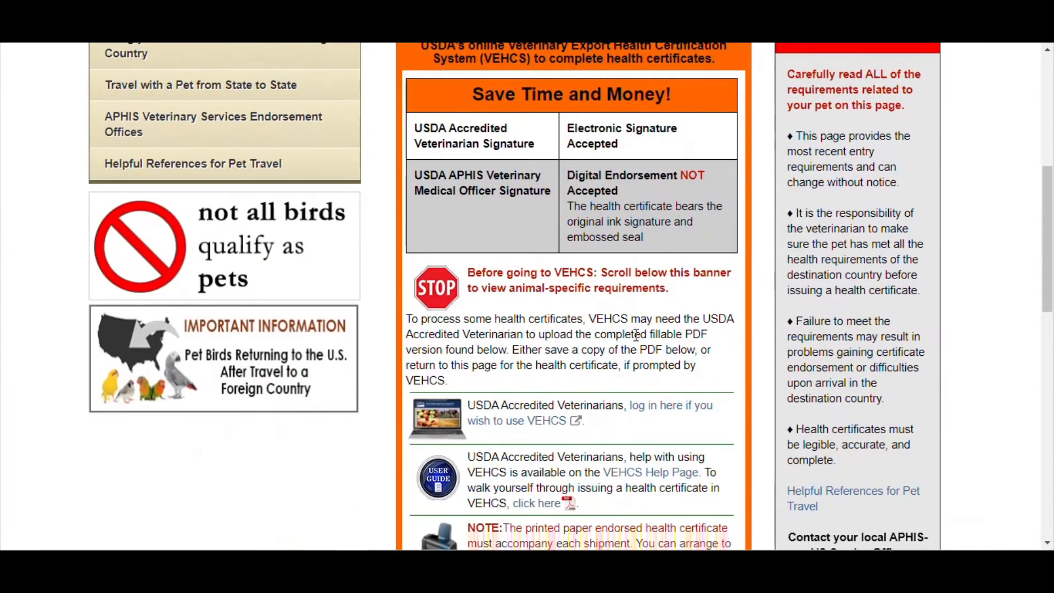
Step: Follow the accredited-veterinarian VEHCS login link to APHIS Application Access
{"action": "scroll", "scroll_direction": "down", "scroll_amount": 3}
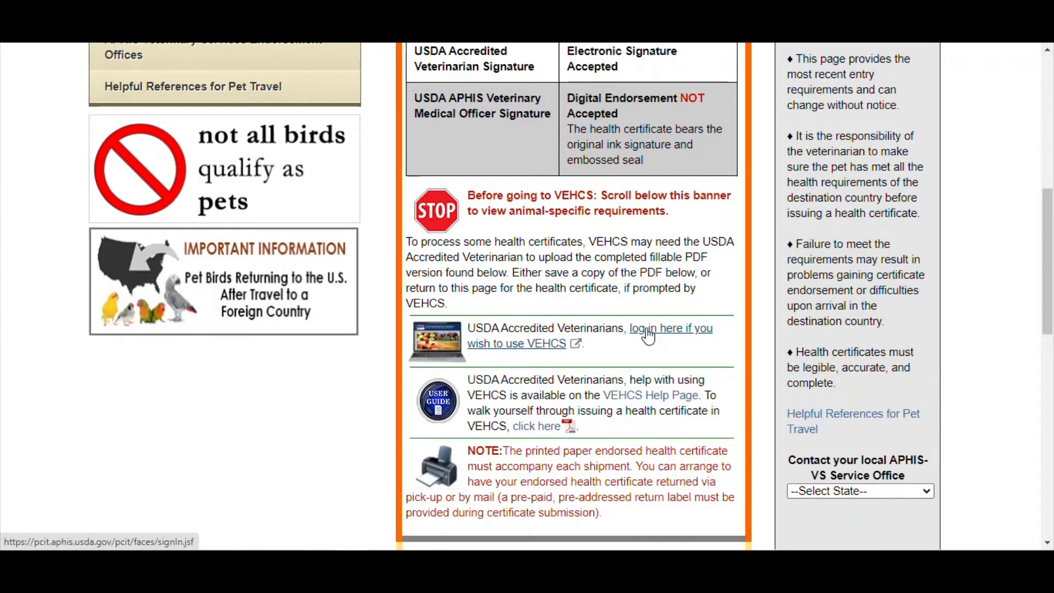
{"action": "left_click", "coordinate": [670, 329]}
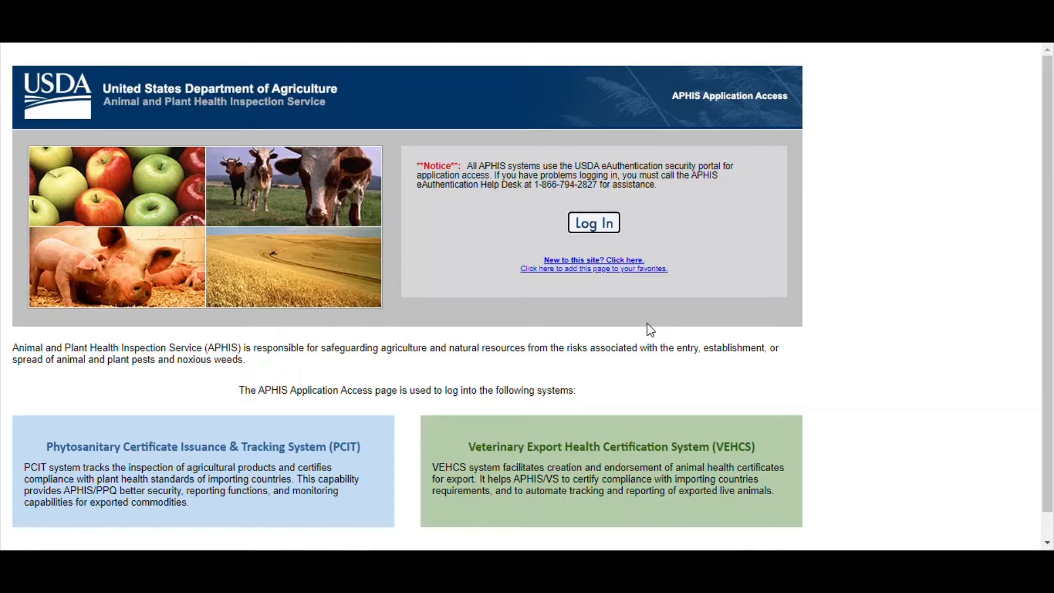
Step: Go to USDA eAuthentication and open account registration with Customer as user type
{"action": "left_click", "coordinate": [593, 222]}
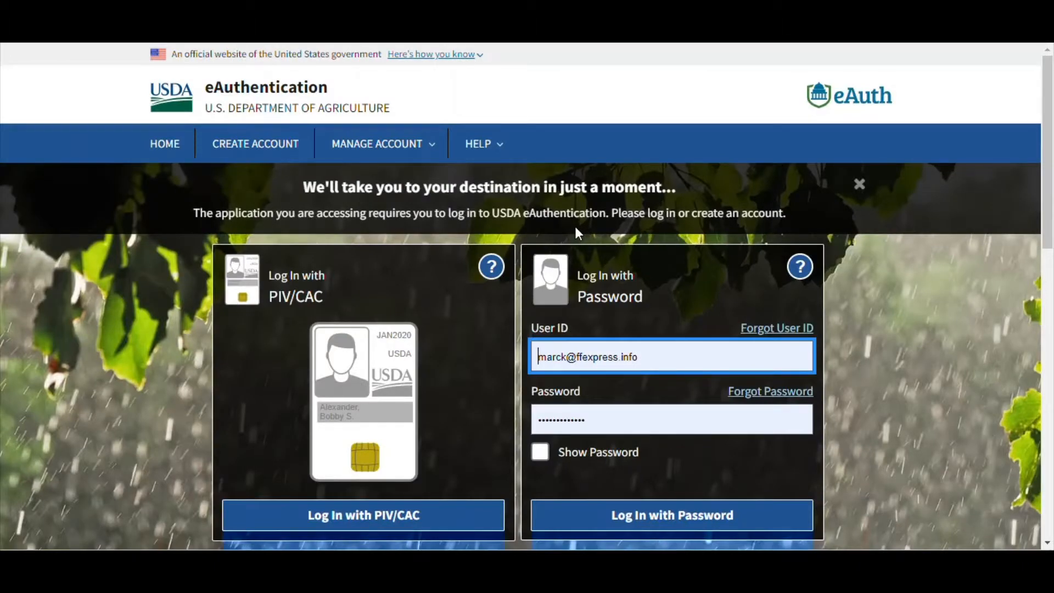
{"action": "scroll", "scroll_direction": "down", "scroll_amount": 3}
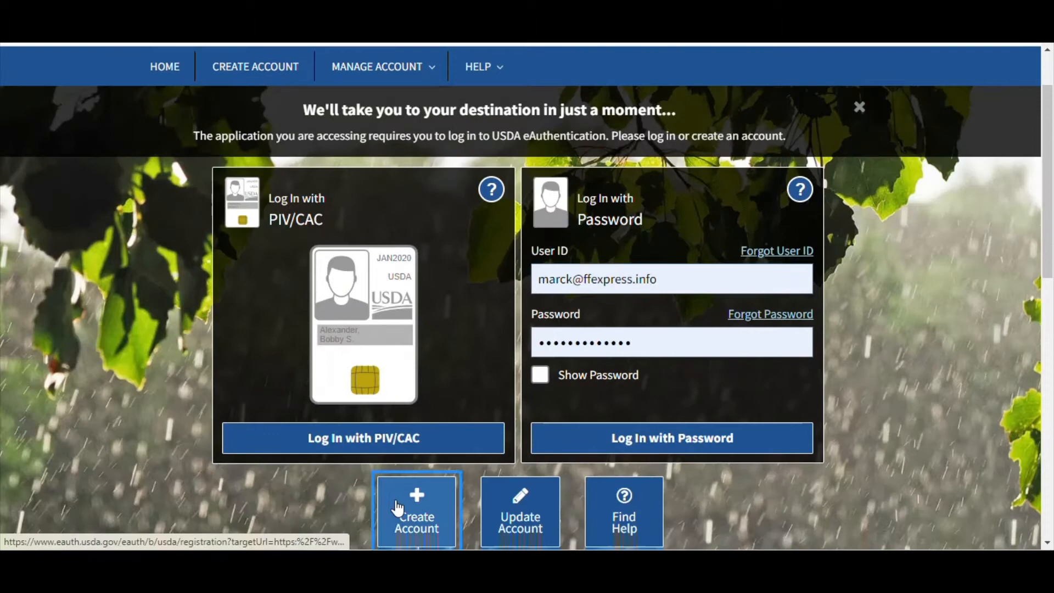
{"action": "left_click", "coordinate": [416, 511]}
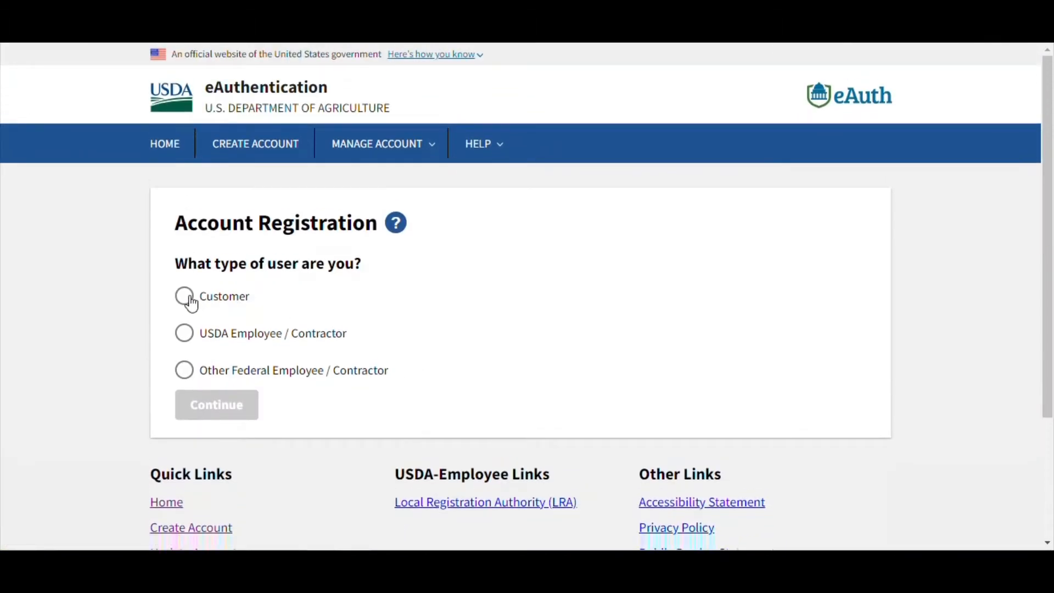
{"action": "left_click", "coordinate": [184, 296]}
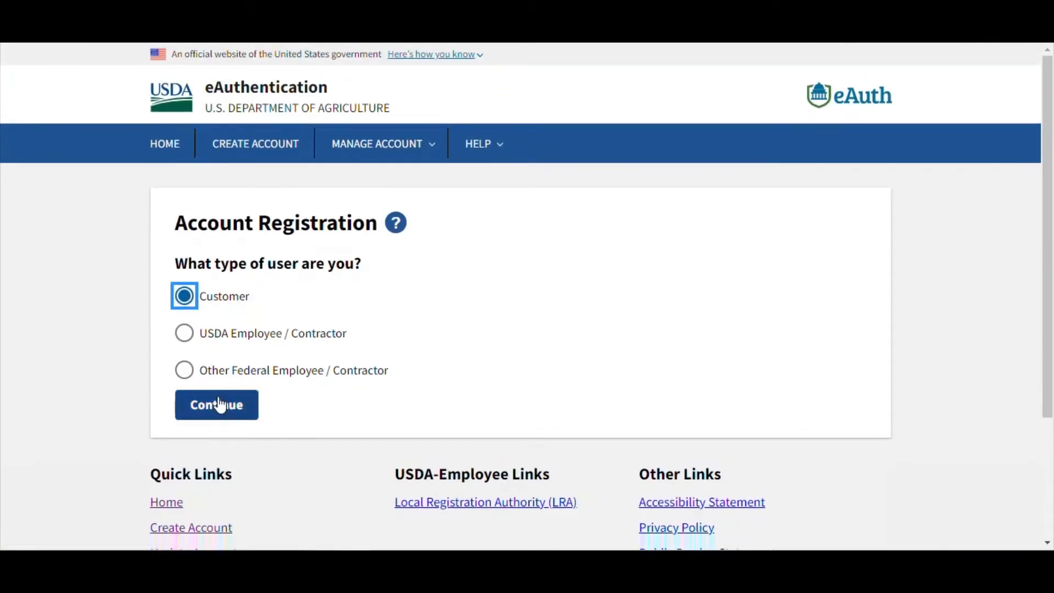
{"action": "mouse_move", "coordinate": [40, 48]}
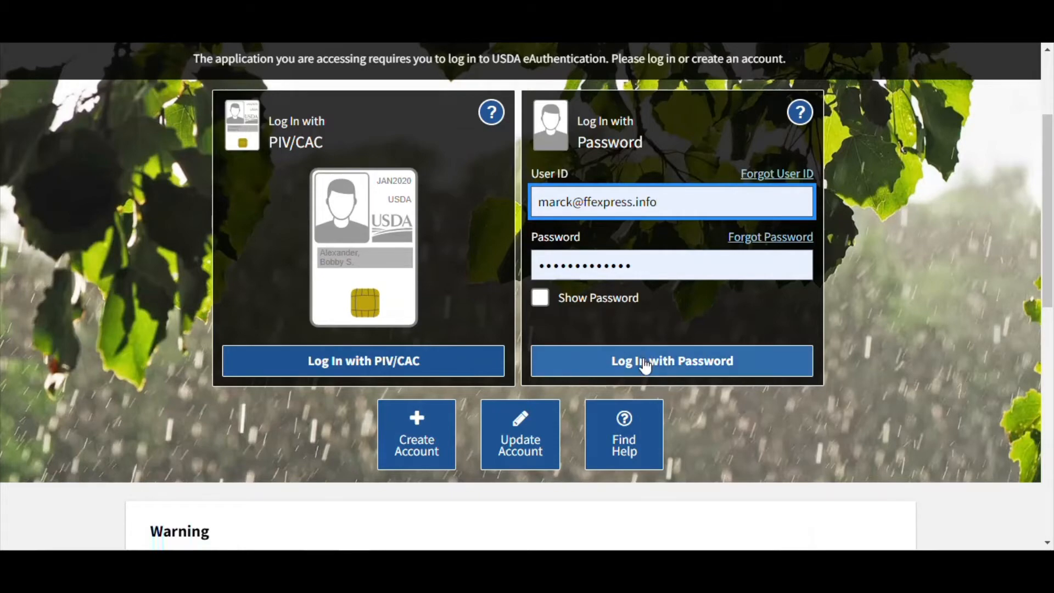
Step: Sign in with password and review the VEHCS Welcome messages and $0 balance
{"action": "left_click", "coordinate": [671, 361]}
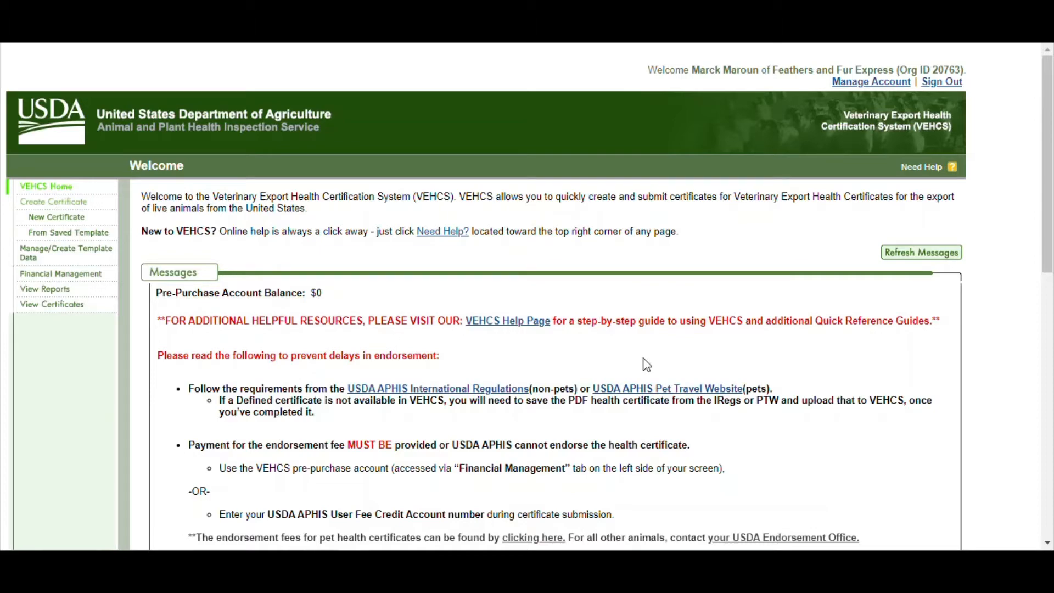
{"action": "scroll", "scroll_direction": "down", "scroll_amount": 3}
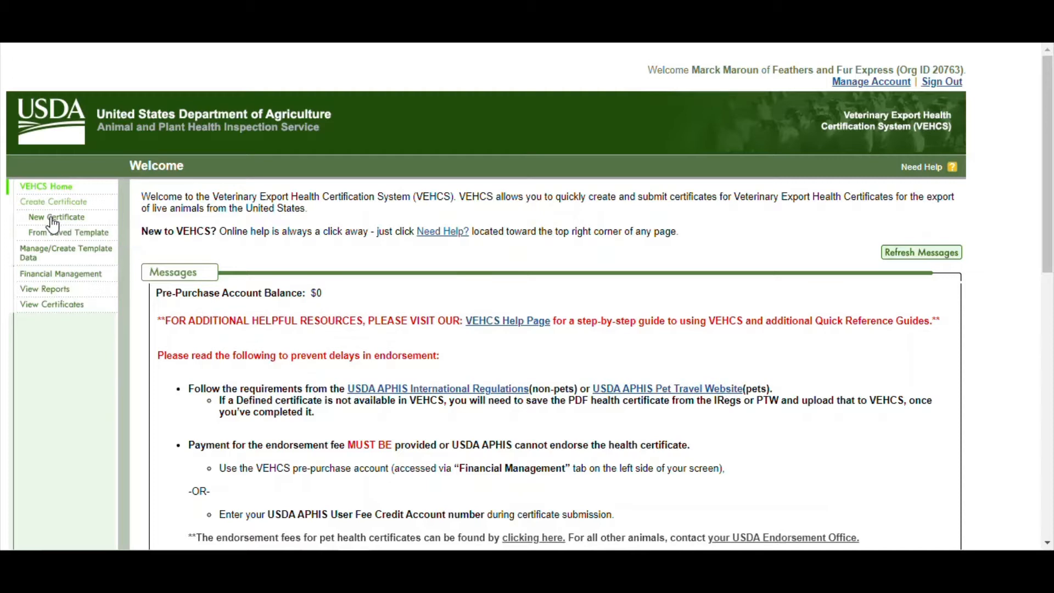
Step: Start a new VEHCS certificate with Country not Listed as the destination
{"action": "left_click", "coordinate": [56, 216]}
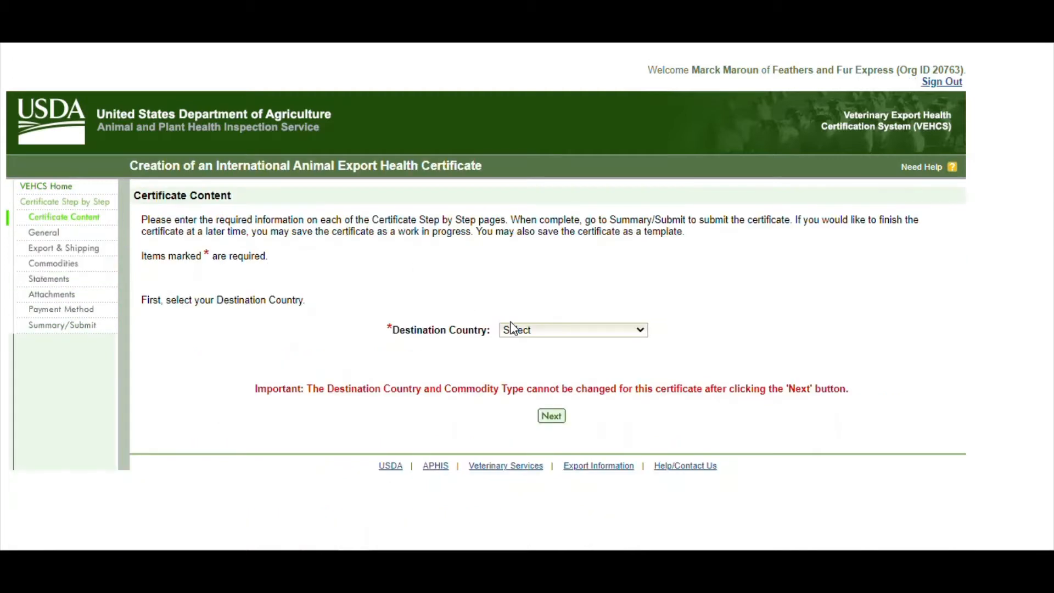
{"action": "left_click", "coordinate": [572, 329]}
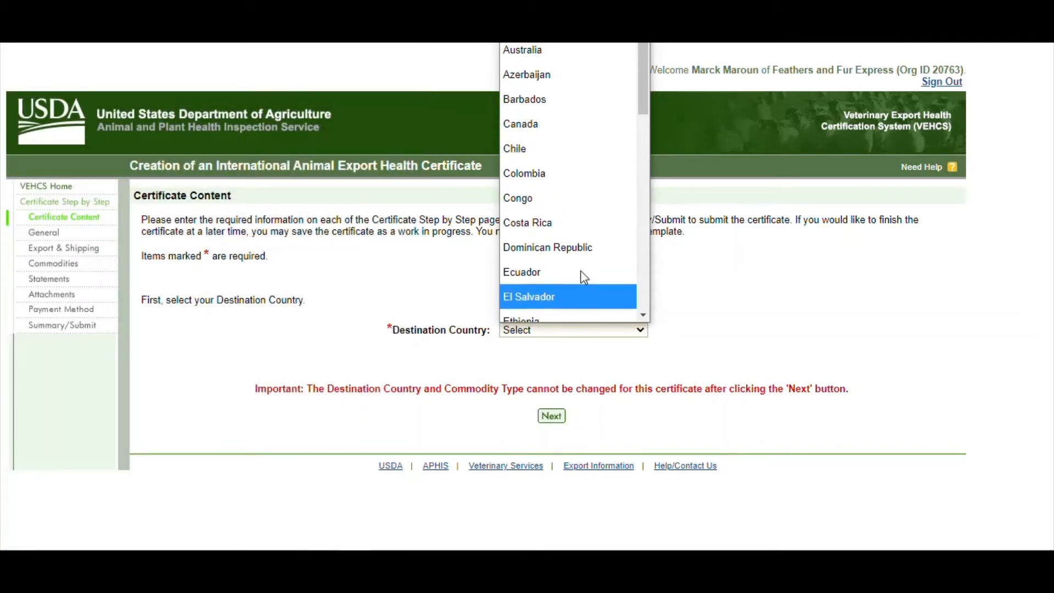
{"action": "scroll", "scroll_direction": "down", "scroll_amount": 3}
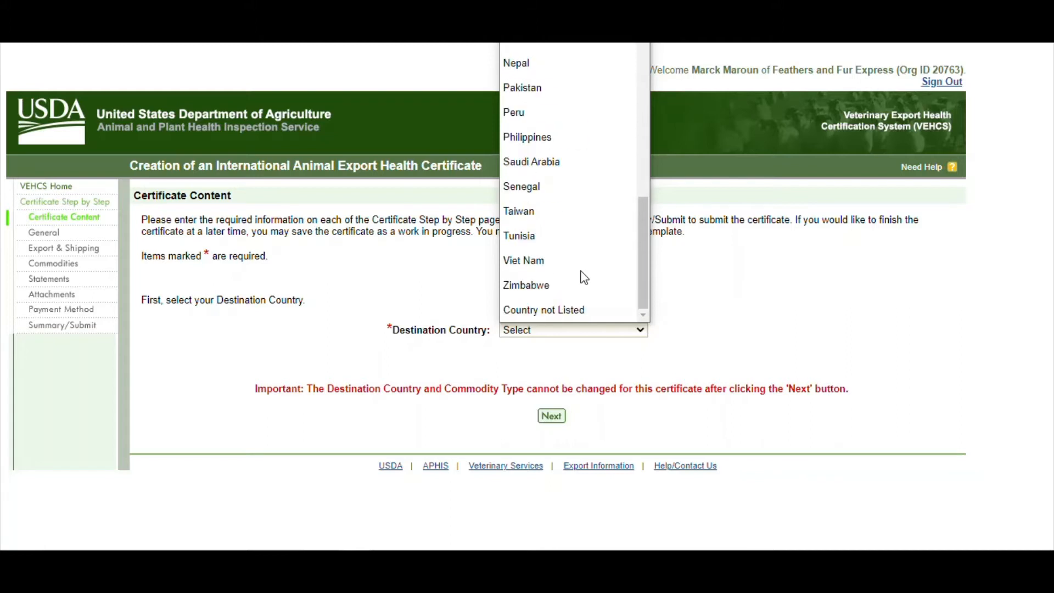
{"action": "mouse_move", "coordinate": [527, 137]}
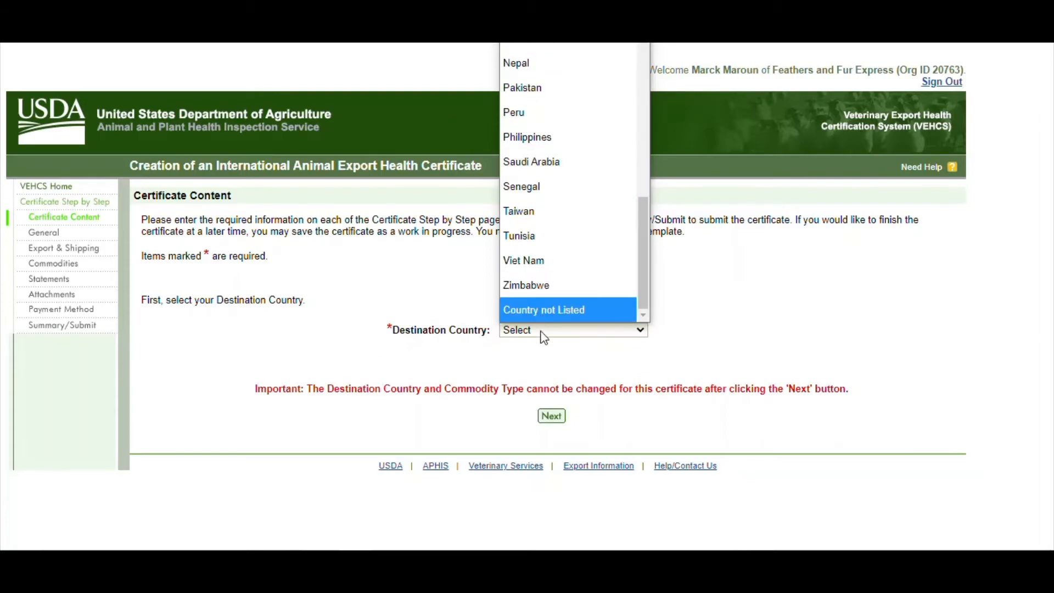
{"action": "left_click", "coordinate": [543, 309]}
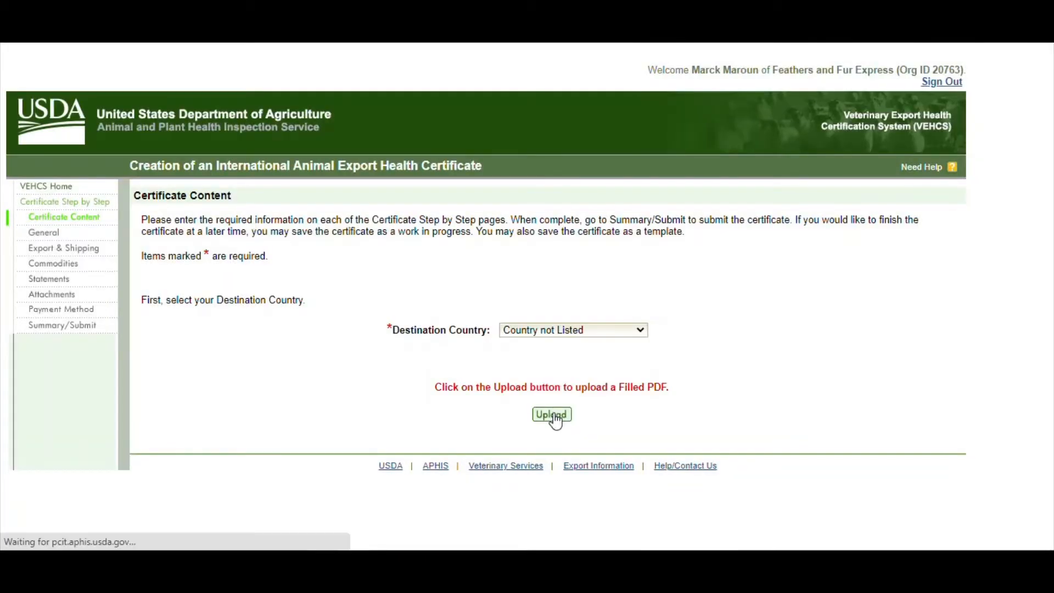
Step: Choose the filled-PDF upload, with Germany as destination and Dogs as commodity
{"action": "left_click", "coordinate": [551, 414]}
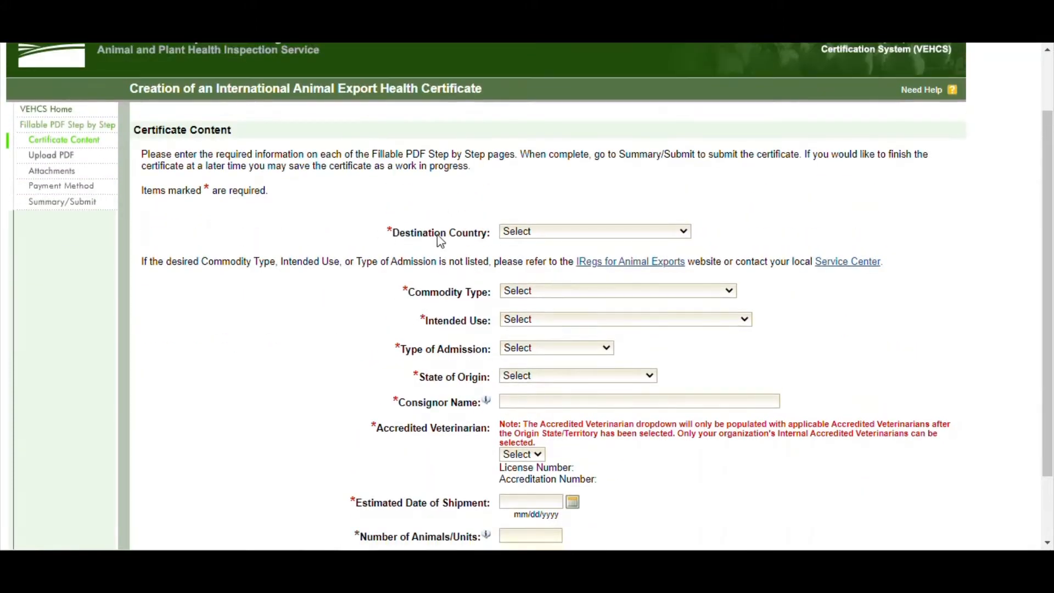
{"action": "left_click", "coordinate": [593, 231]}
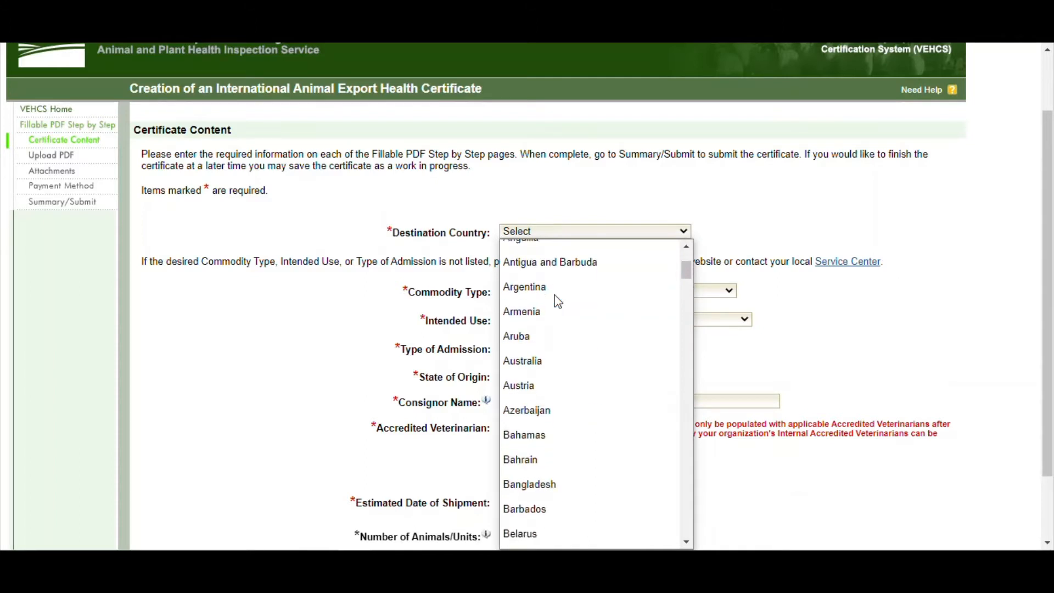
{"action": "left_click", "coordinate": [518, 382]}
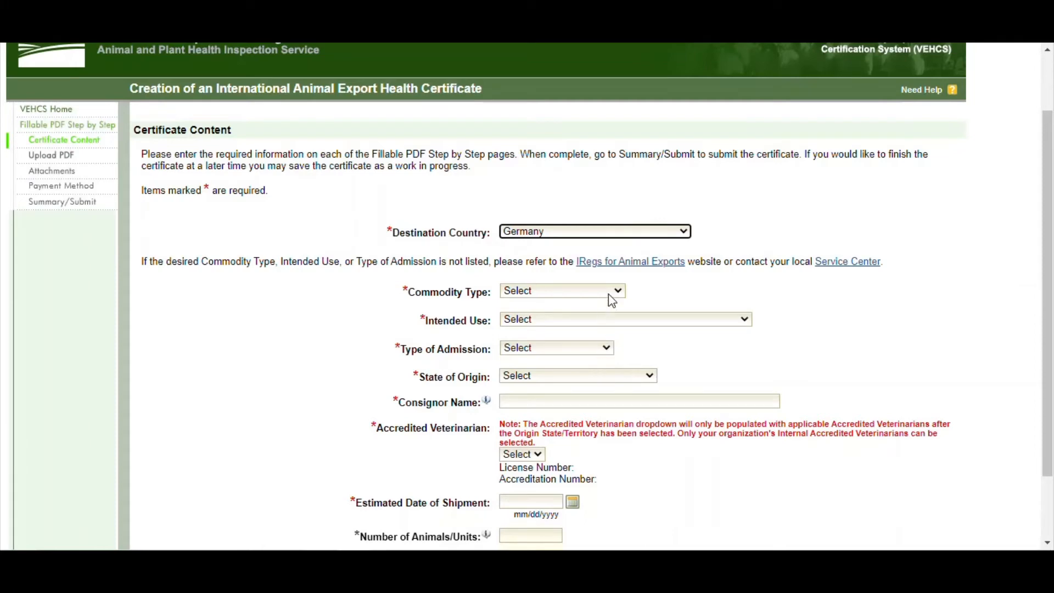
{"action": "left_click", "coordinate": [561, 291]}
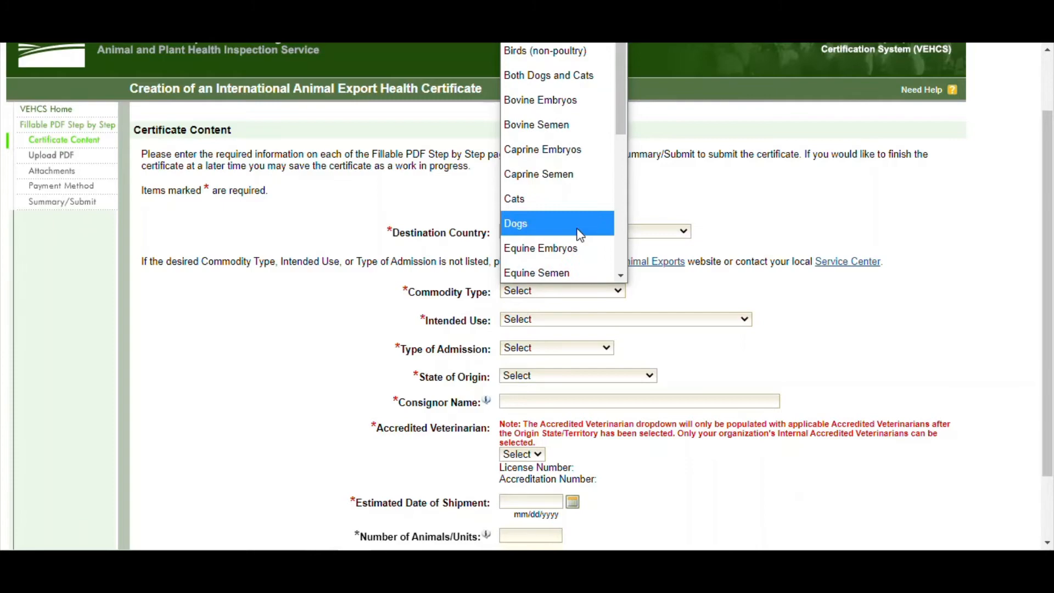
{"action": "mouse_move", "coordinate": [548, 224]}
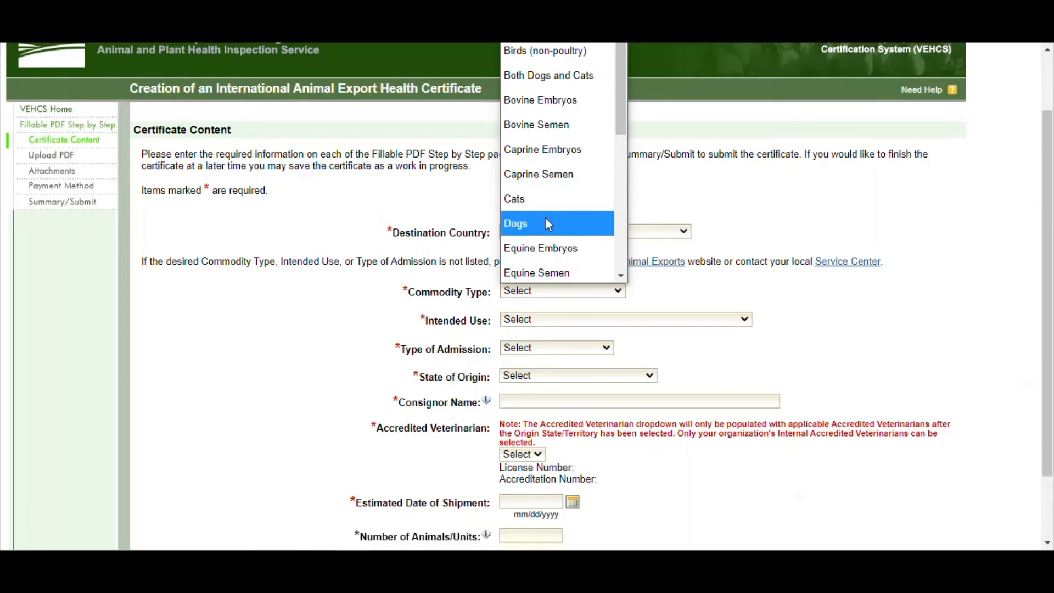
{"action": "left_click", "coordinate": [515, 224]}
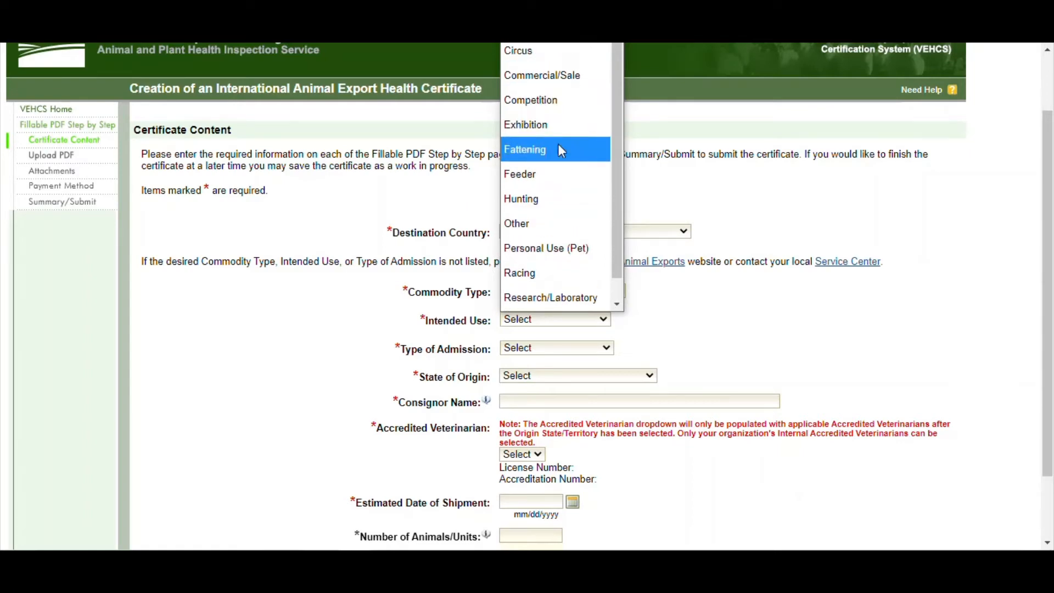
{"action": "mouse_move", "coordinate": [545, 248]}
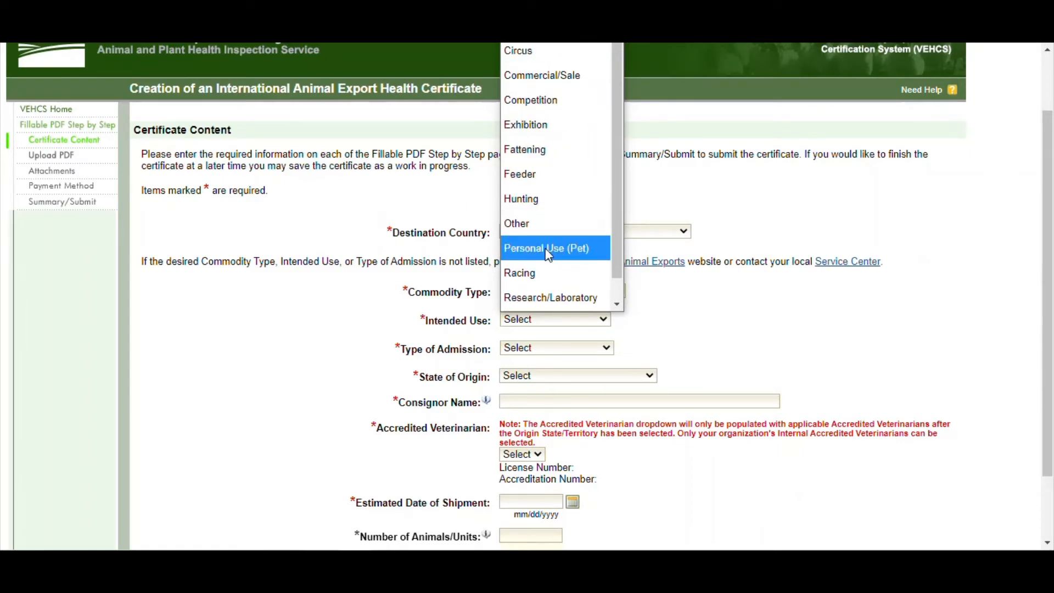
Step: Set intended use to Personal Use (Pet) and admission type to Permanent Import
{"action": "left_click", "coordinate": [547, 248]}
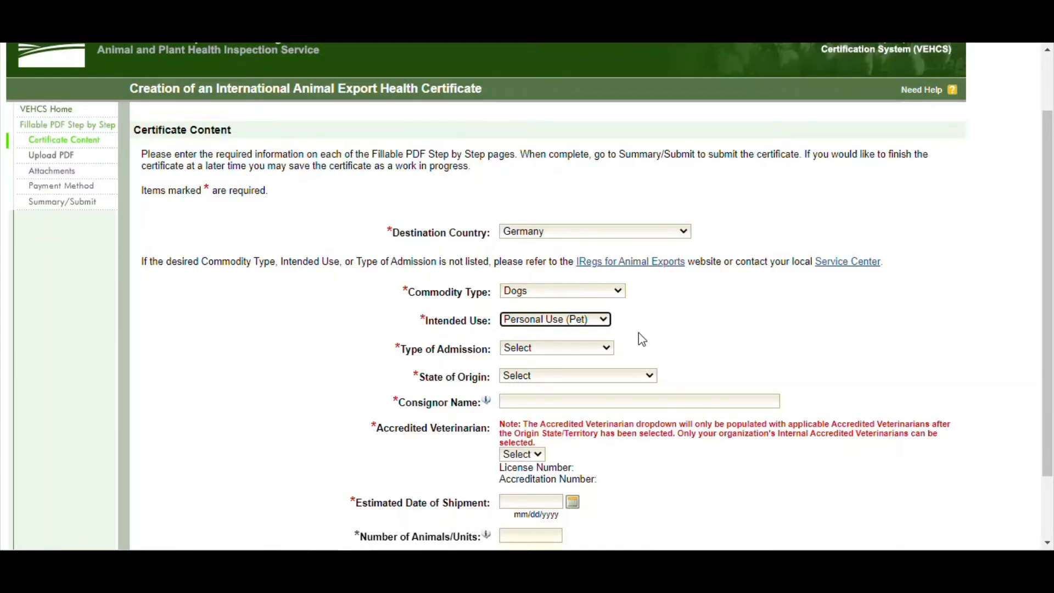
{"action": "left_click", "coordinate": [555, 348]}
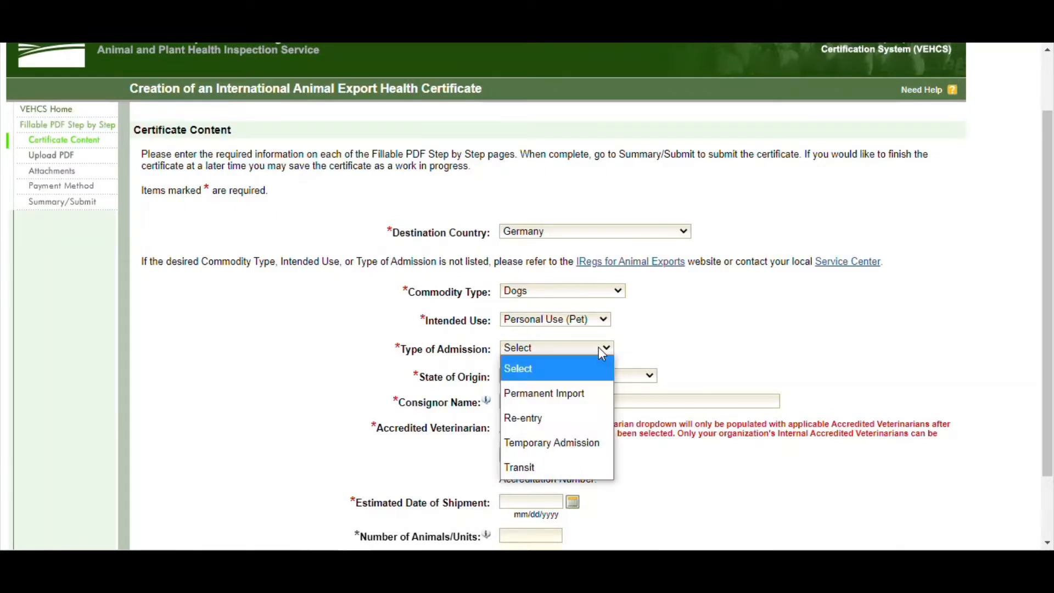
{"action": "mouse_move", "coordinate": [563, 394]}
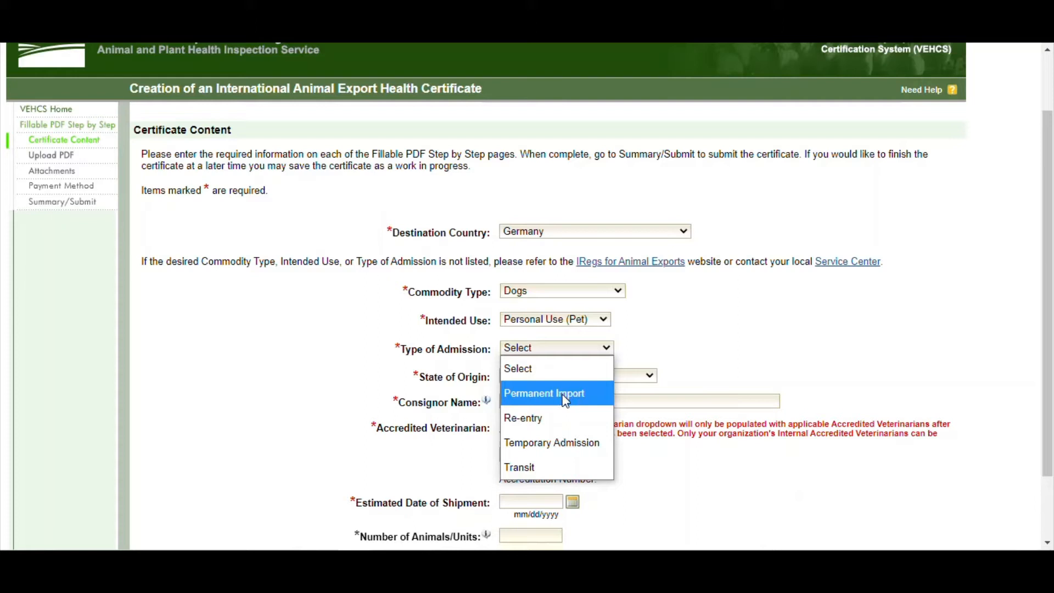
{"action": "left_click", "coordinate": [544, 394]}
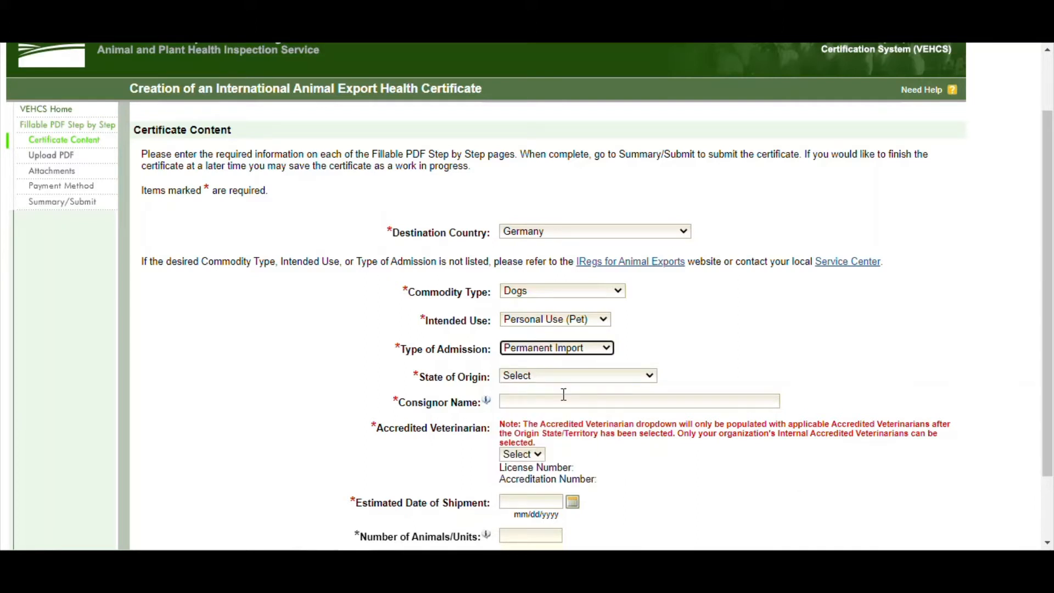
Step: Set Georgia as state of origin and 'Example Example' as consignor name
{"action": "left_click", "coordinate": [577, 375]}
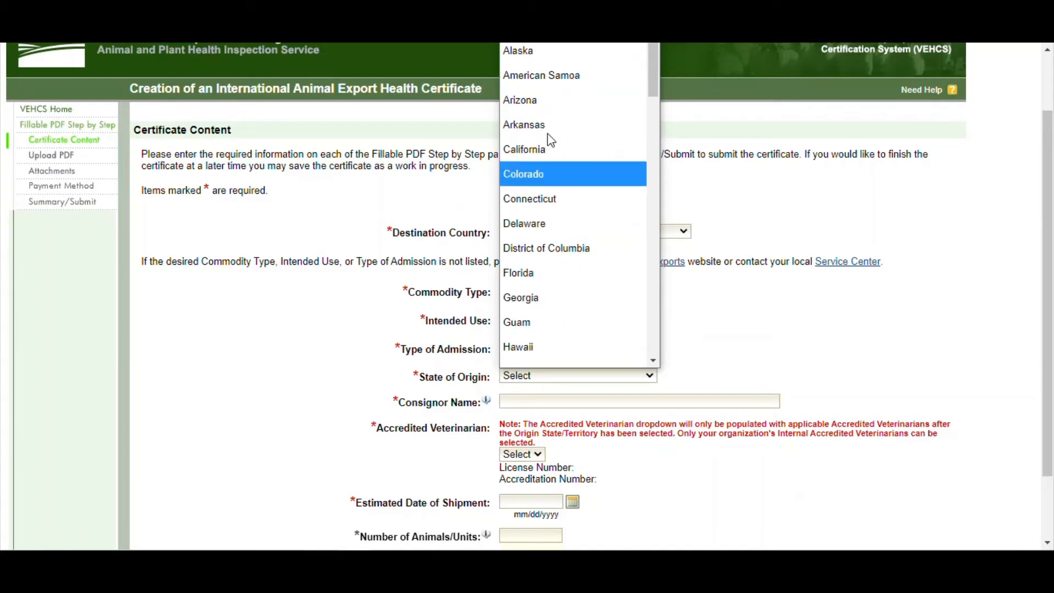
{"action": "scroll", "scroll_direction": "down", "scroll_amount": 3}
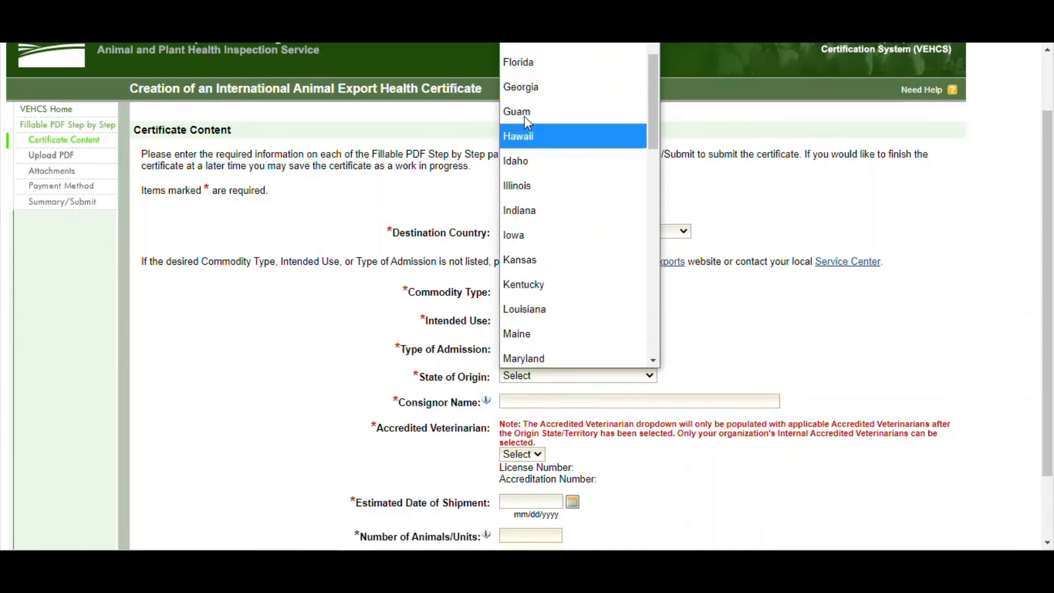
{"action": "left_click", "coordinate": [520, 87]}
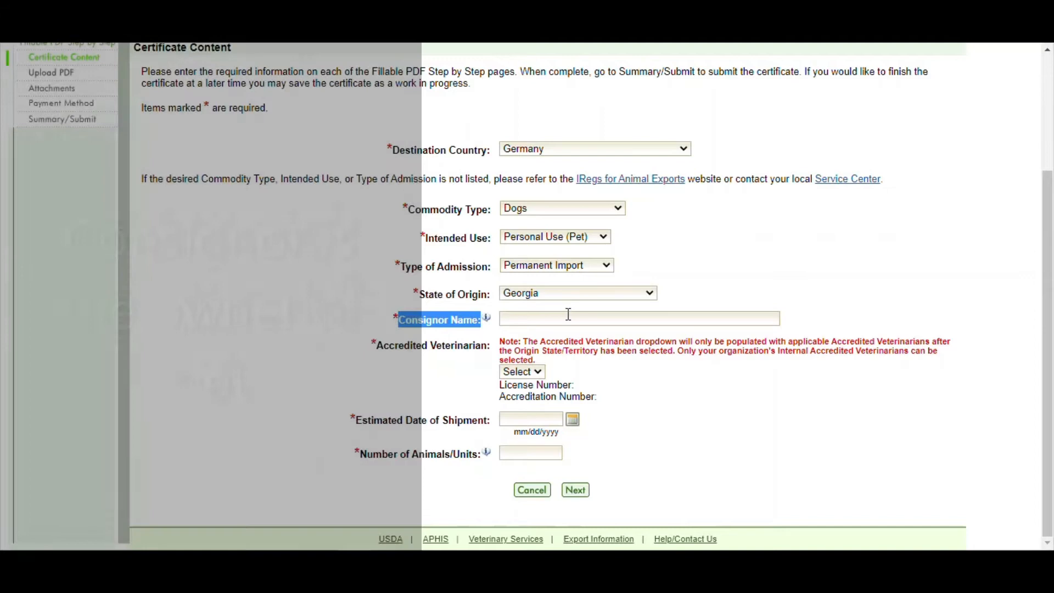
{"action": "type", "text": "Example Example"}
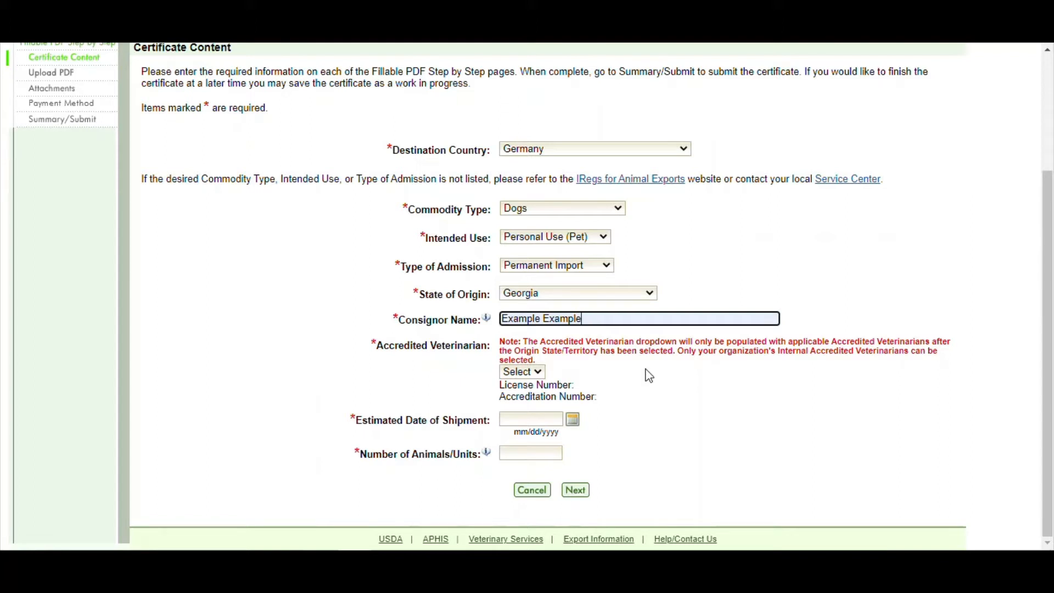
{"action": "mouse_move", "coordinate": [555, 371]}
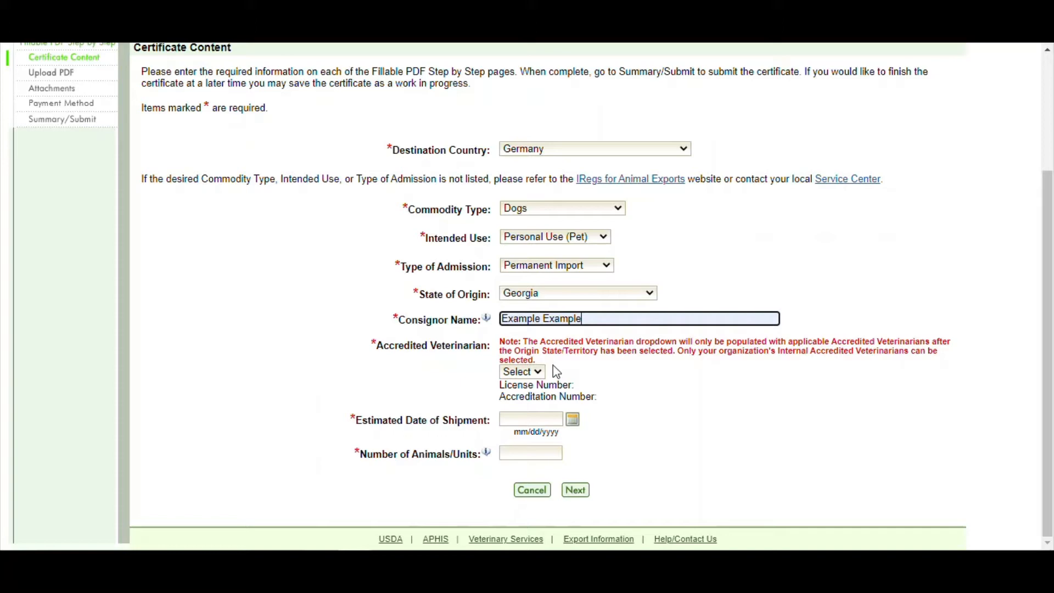
{"action": "left_click", "coordinate": [521, 371]}
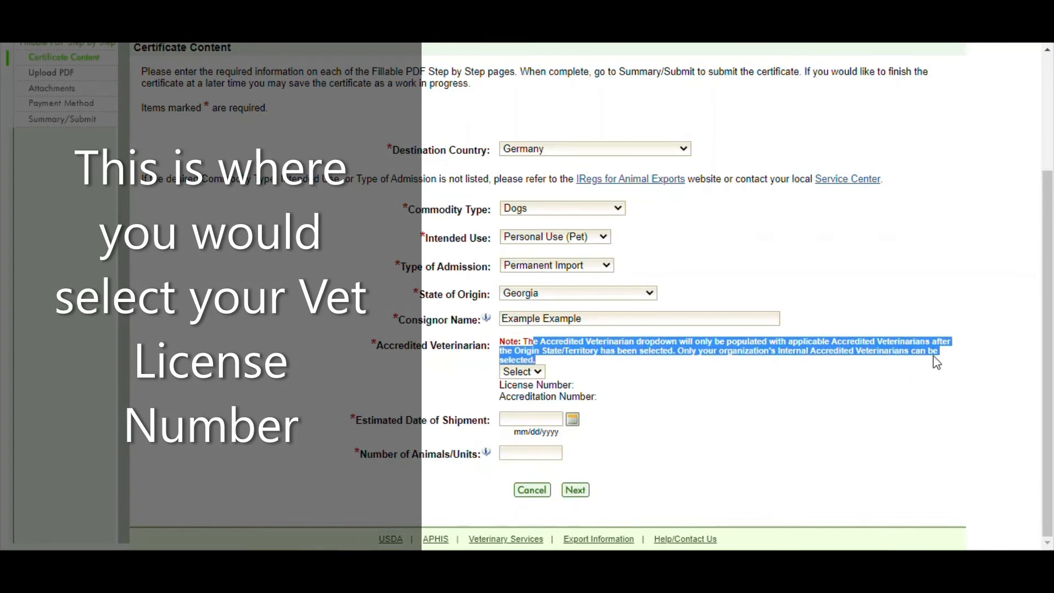
{"action": "mouse_move", "coordinate": [608, 377]}
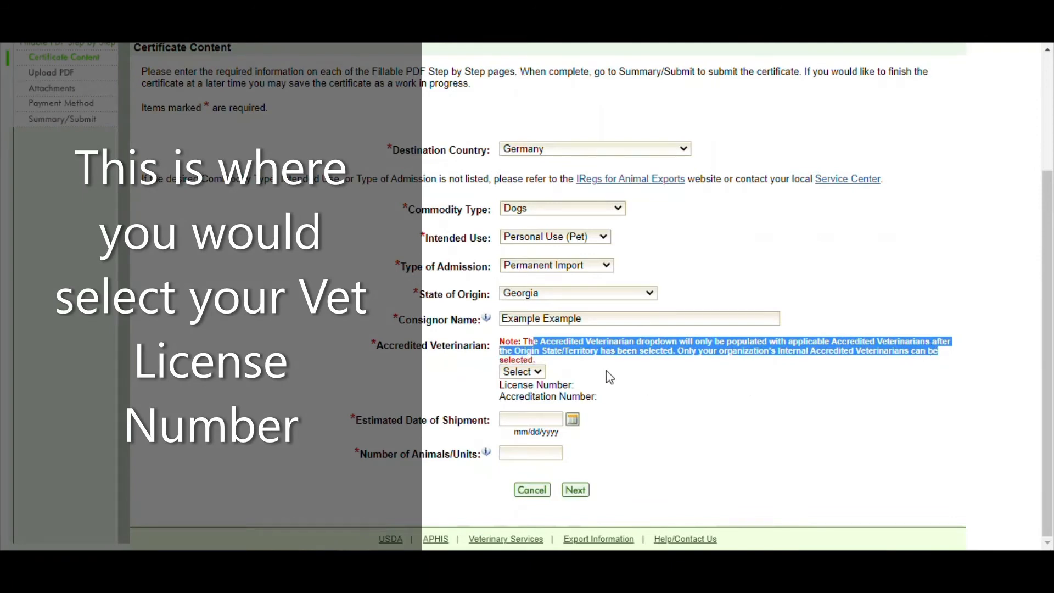
{"action": "left_click", "coordinate": [522, 371]}
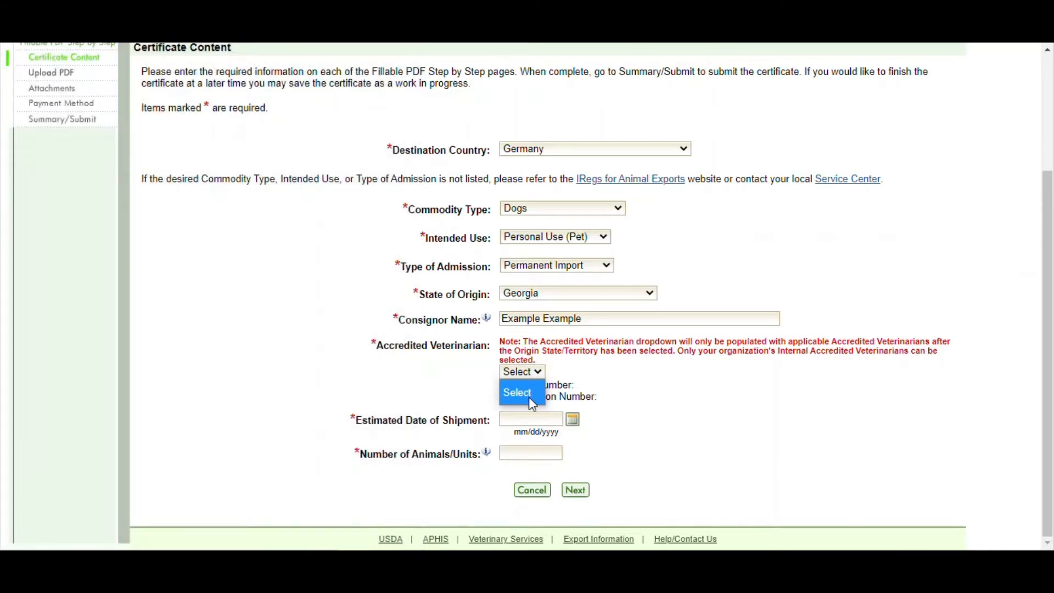
{"action": "left_click", "coordinate": [517, 392]}
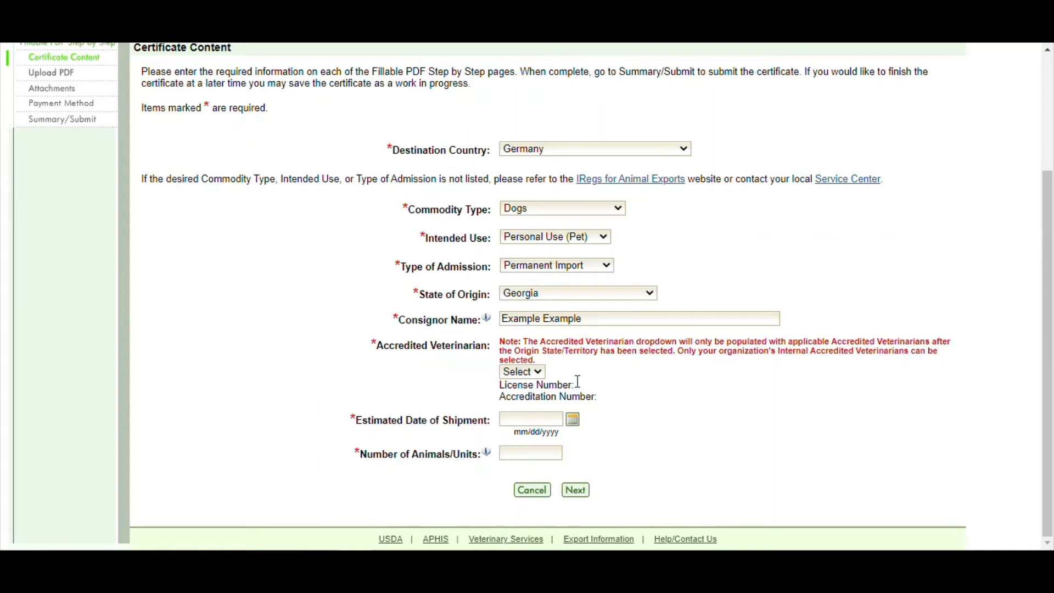
{"action": "mouse_move", "coordinate": [538, 396]}
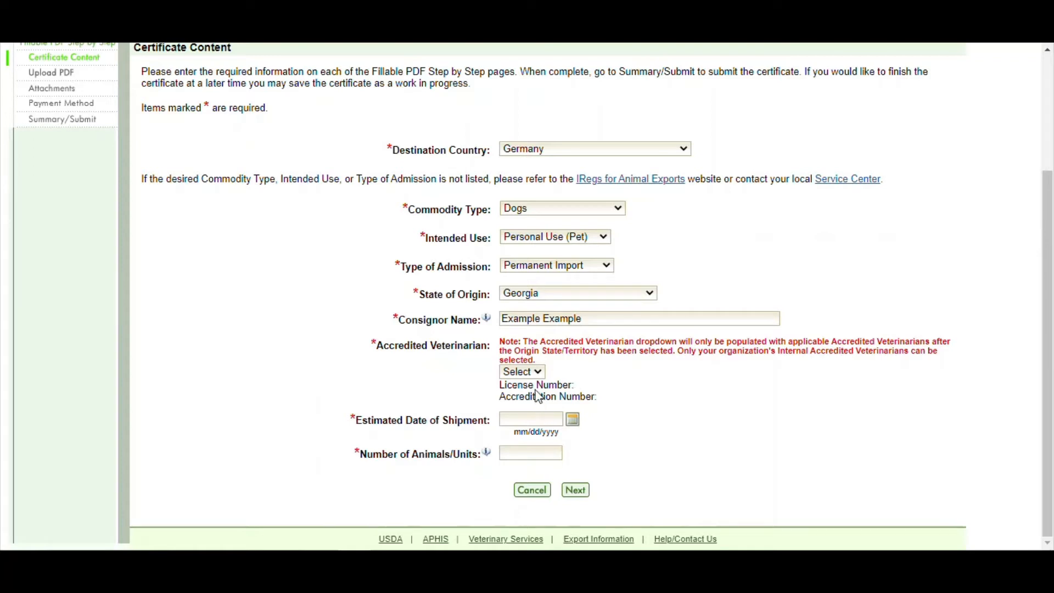
Step: Enter shipment date 06/22/2021 and 1 animal, and submit the content page
{"action": "left_click", "coordinate": [531, 419]}
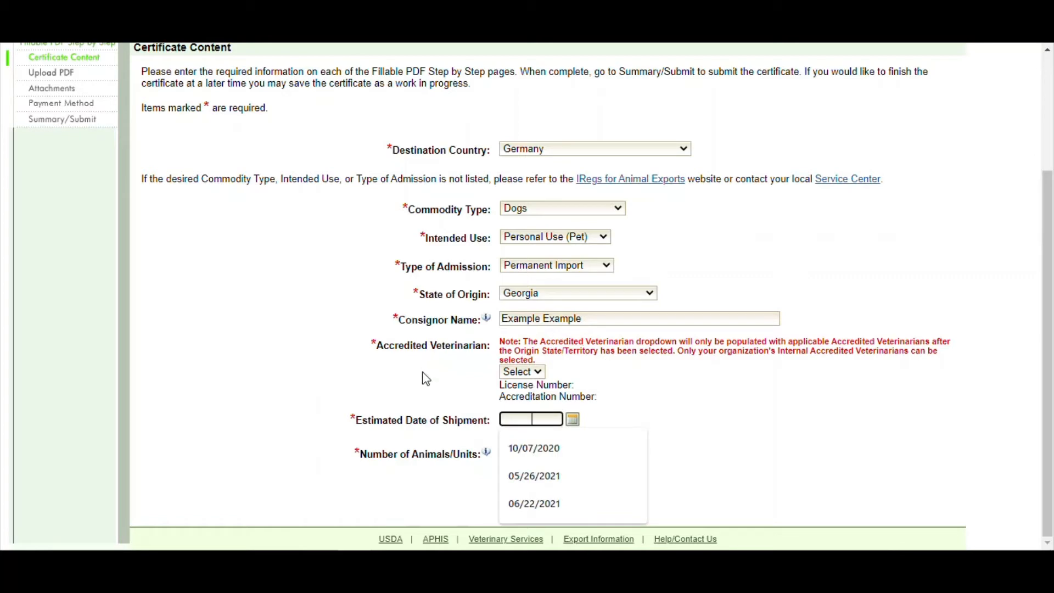
{"action": "left_click", "coordinate": [534, 503]}
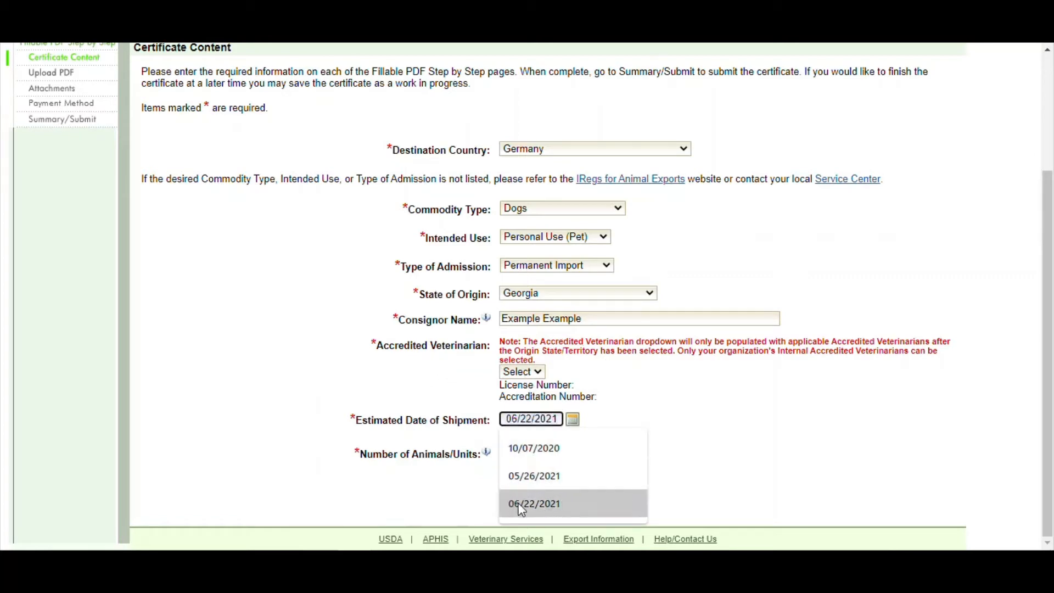
{"action": "left_click", "coordinate": [534, 504]}
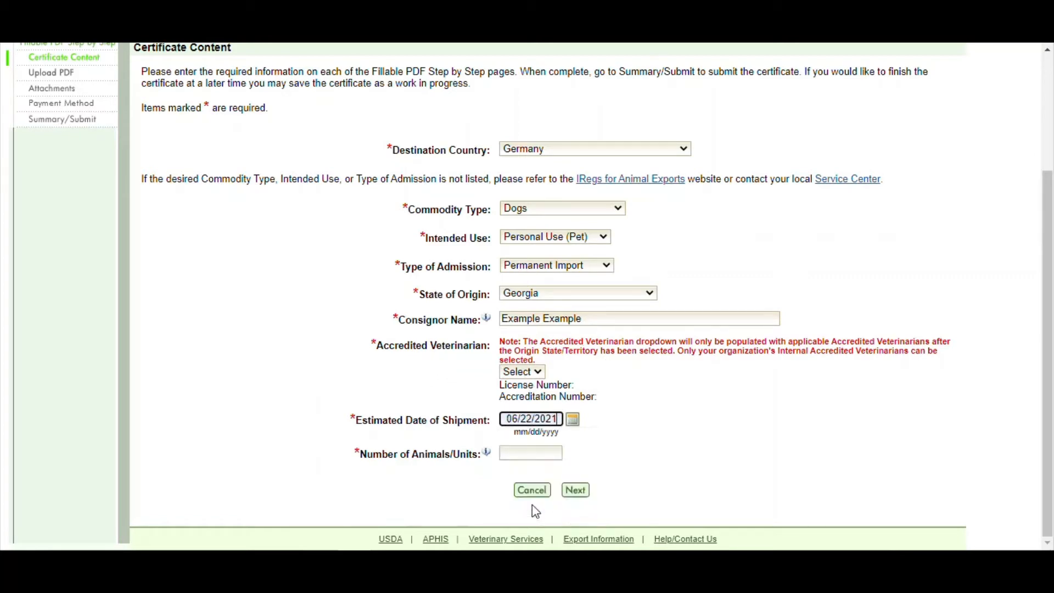
{"action": "left_click", "coordinate": [531, 452]}
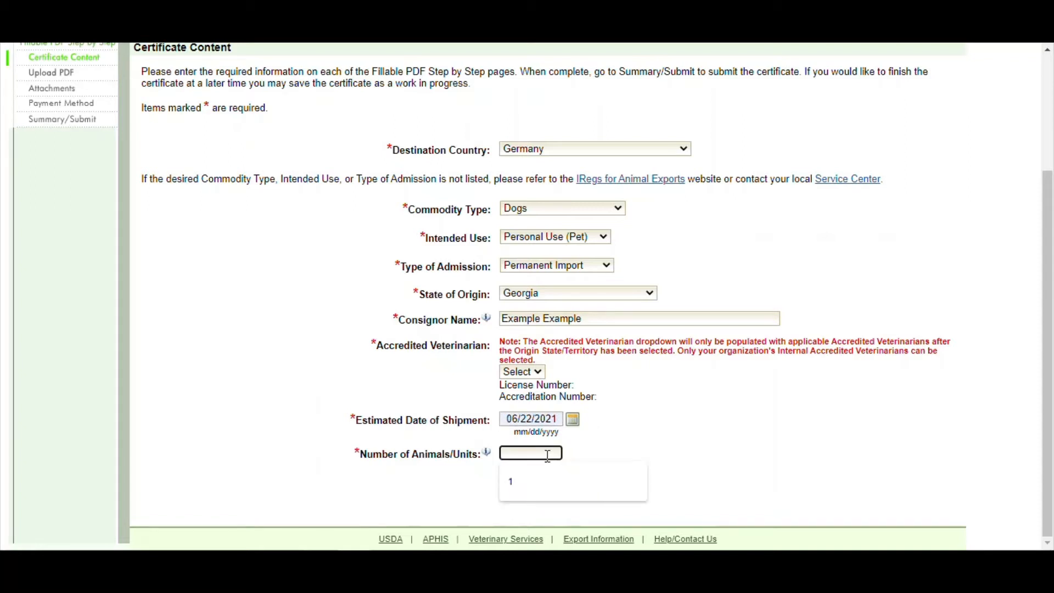
{"action": "left_click", "coordinate": [510, 482]}
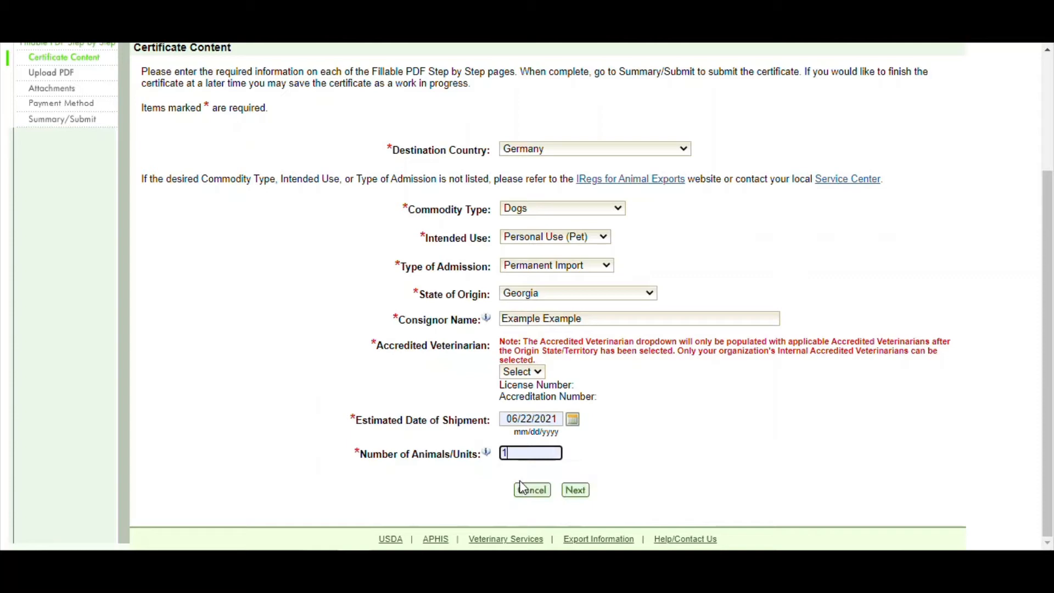
{"action": "left_click", "coordinate": [574, 489]}
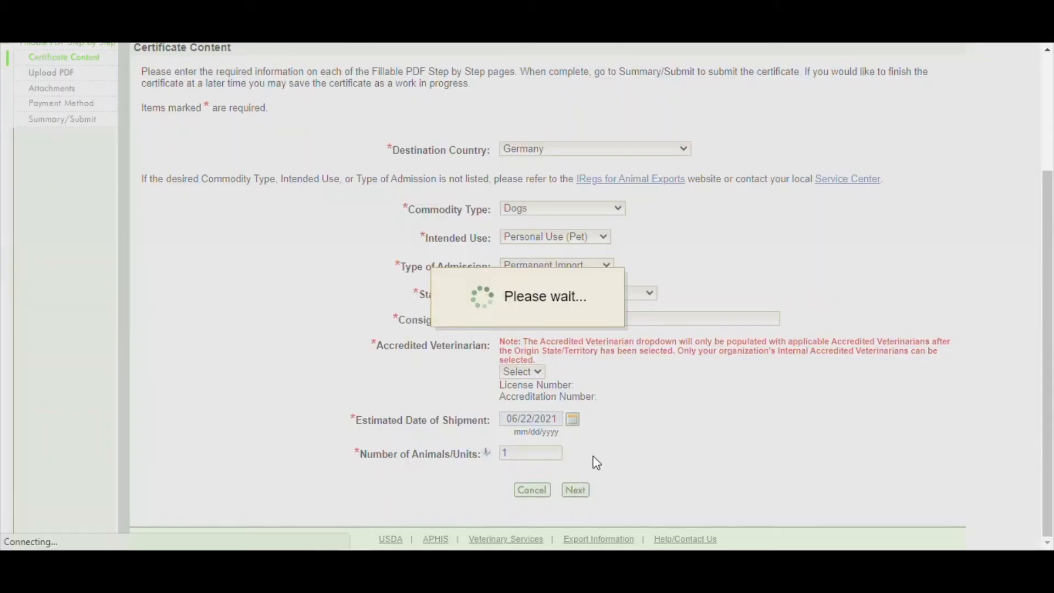
Step: Upload EndorsedHC.pdf as the filled health certificate and proceed to attachments
{"action": "left_click", "coordinate": [575, 489]}
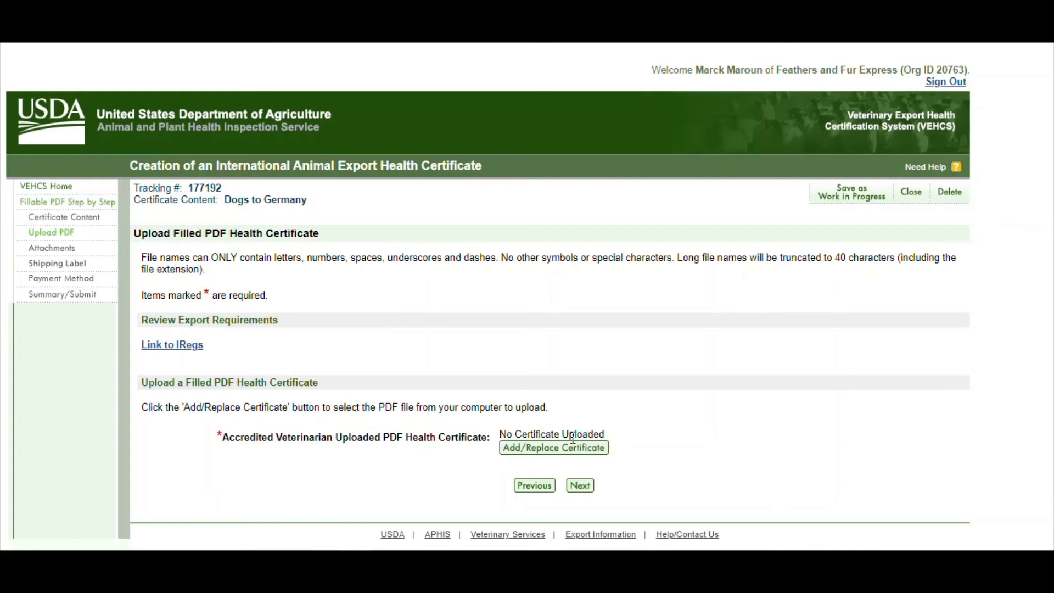
{"action": "left_click", "coordinate": [554, 447]}
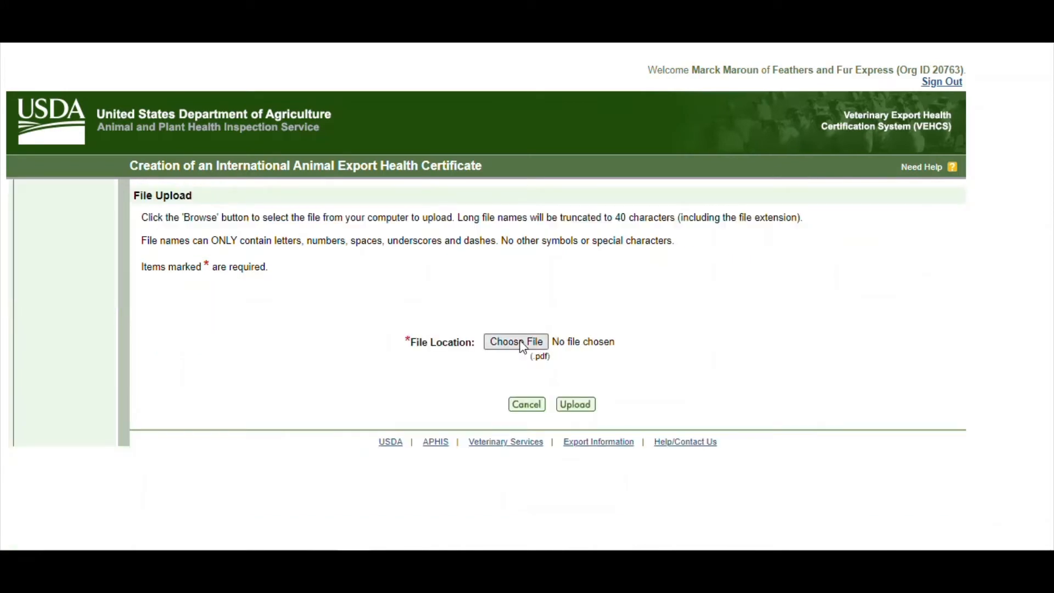
{"action": "left_click", "coordinate": [516, 341]}
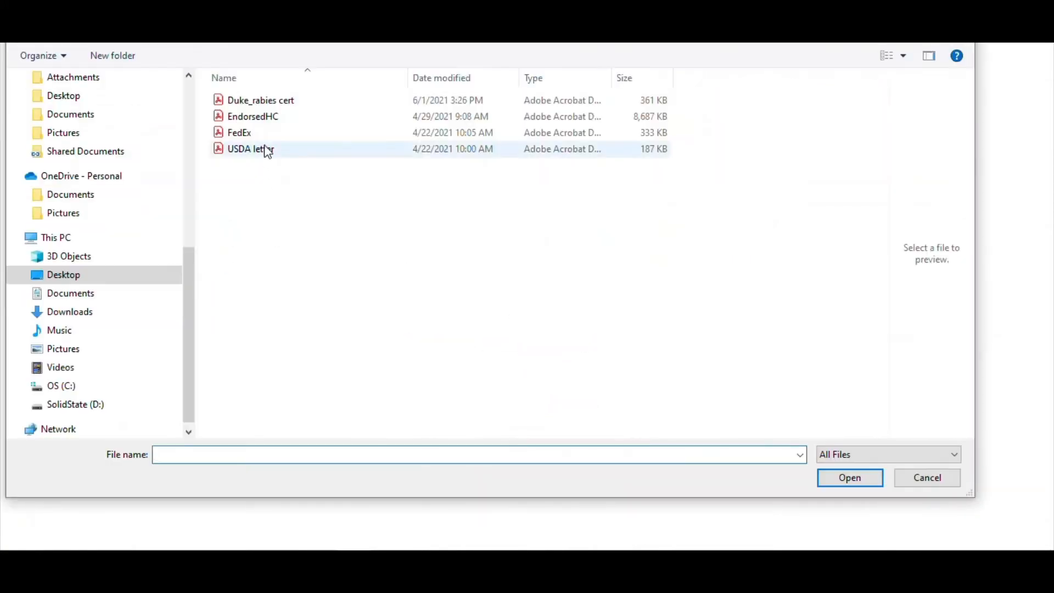
{"action": "left_click", "coordinate": [253, 116]}
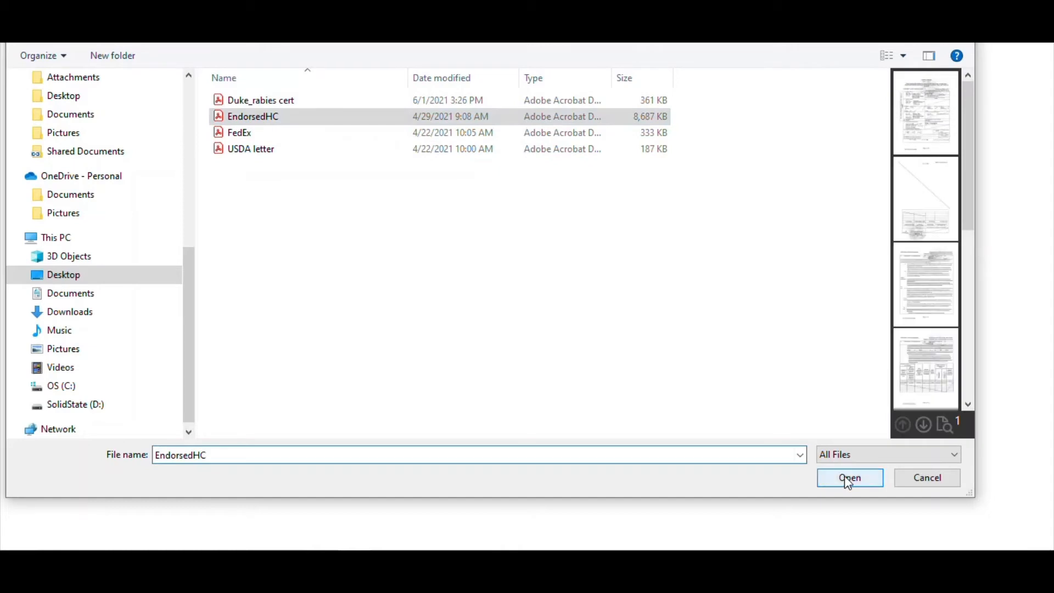
{"action": "left_click", "coordinate": [849, 478]}
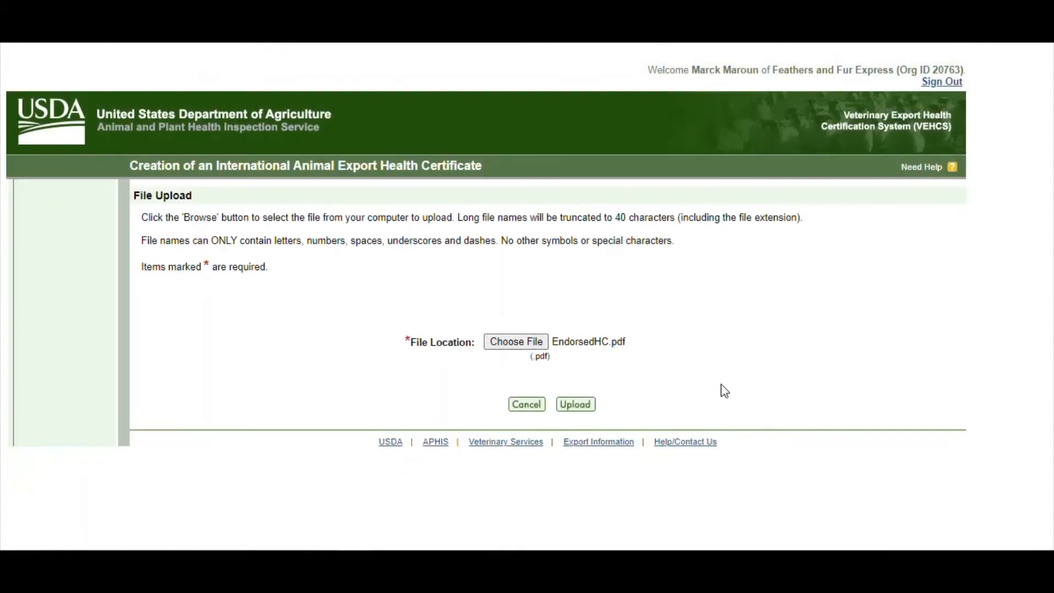
{"action": "left_click", "coordinate": [575, 404]}
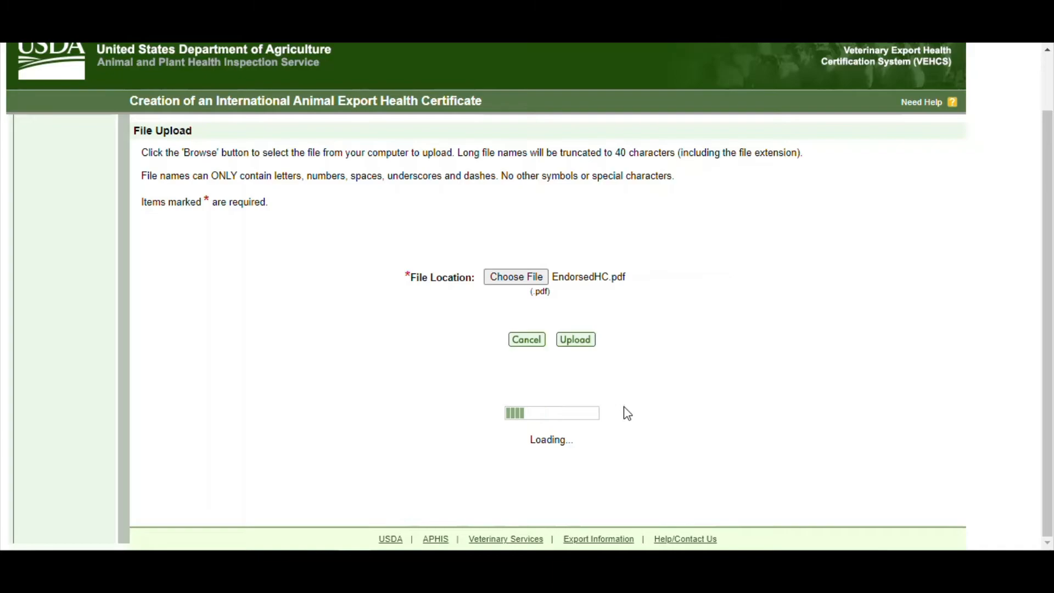
{"action": "left_click", "coordinate": [575, 339]}
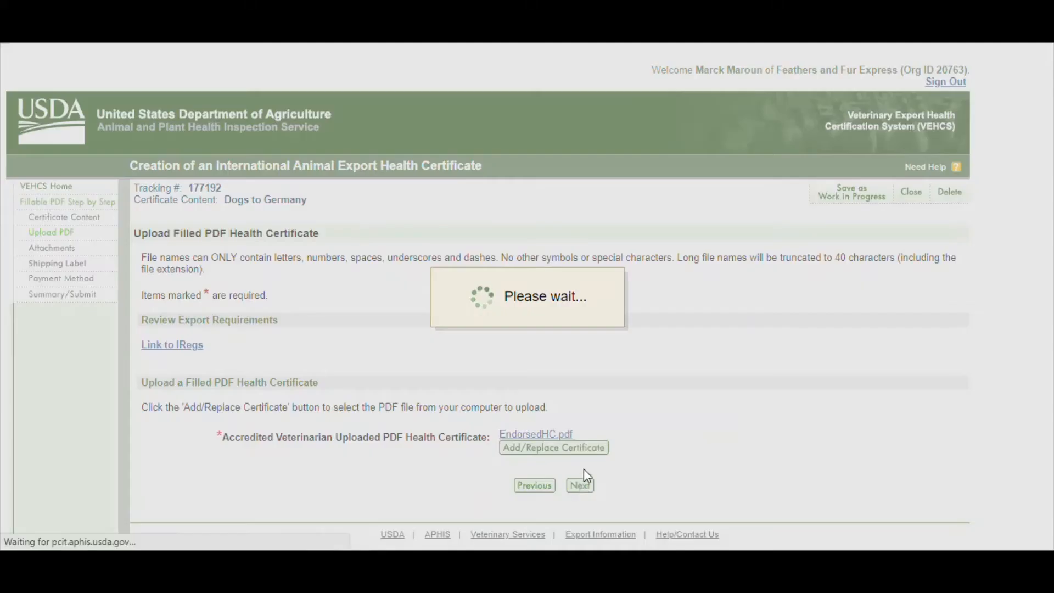
Step: Attach Duke_rabies cert.pdf with the file description Rabies Certificate
{"action": "left_click", "coordinate": [580, 484]}
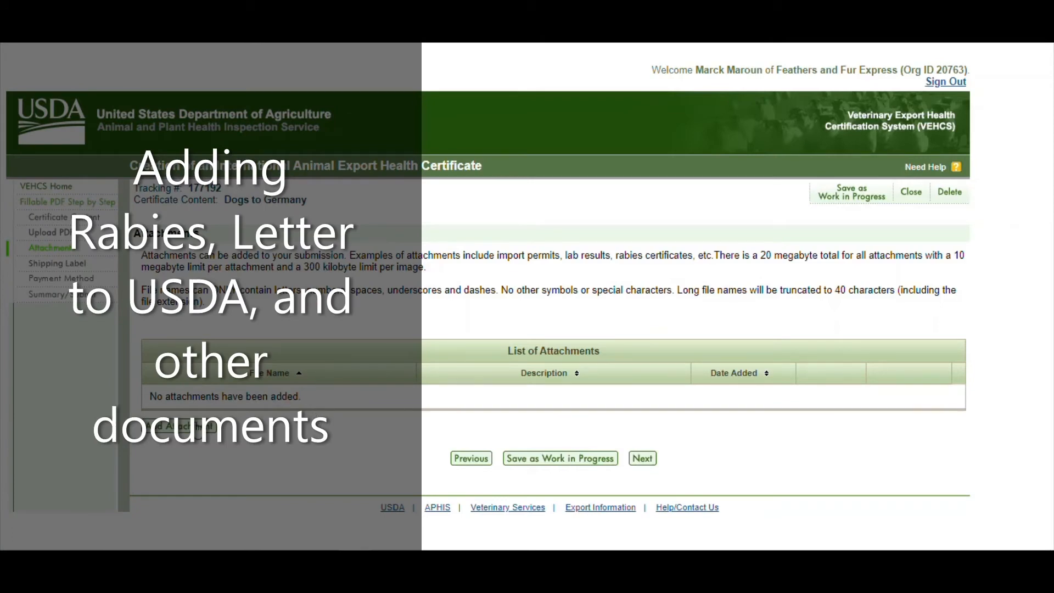
{"action": "left_click", "coordinate": [179, 426]}
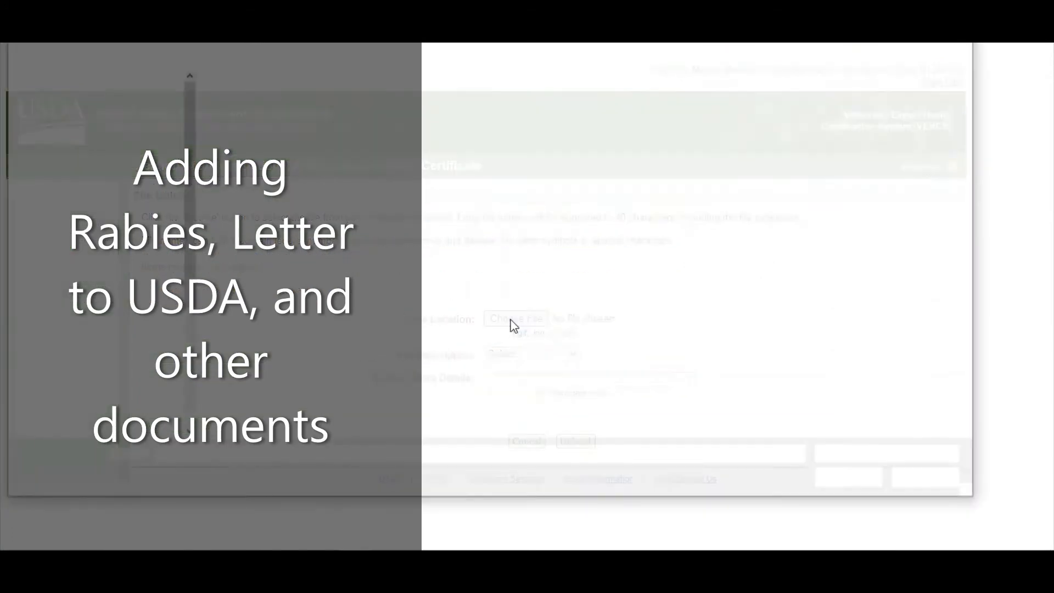
{"action": "left_click", "coordinate": [515, 318]}
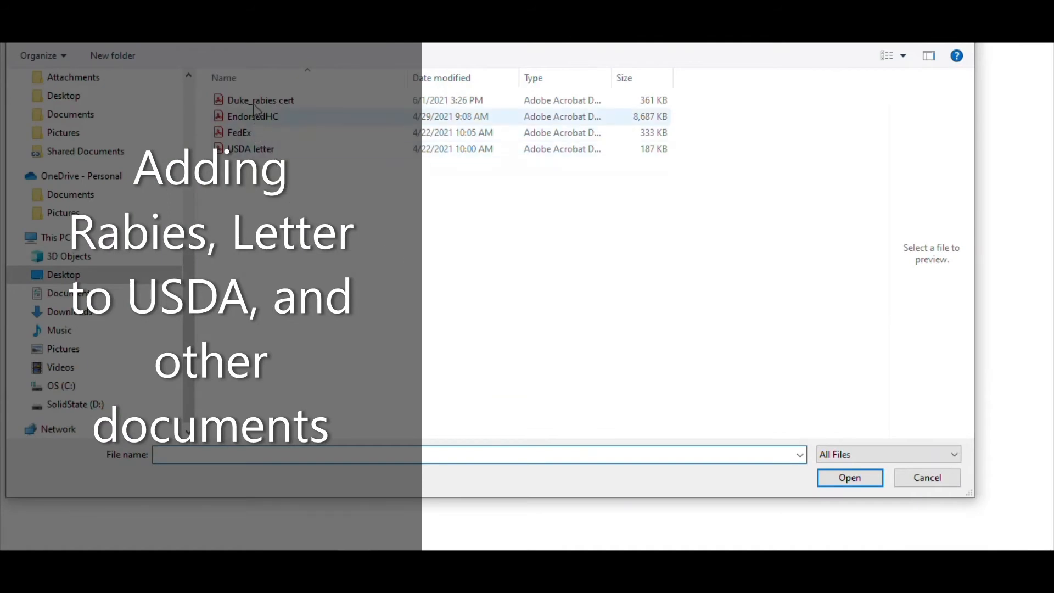
{"action": "left_click", "coordinate": [261, 100]}
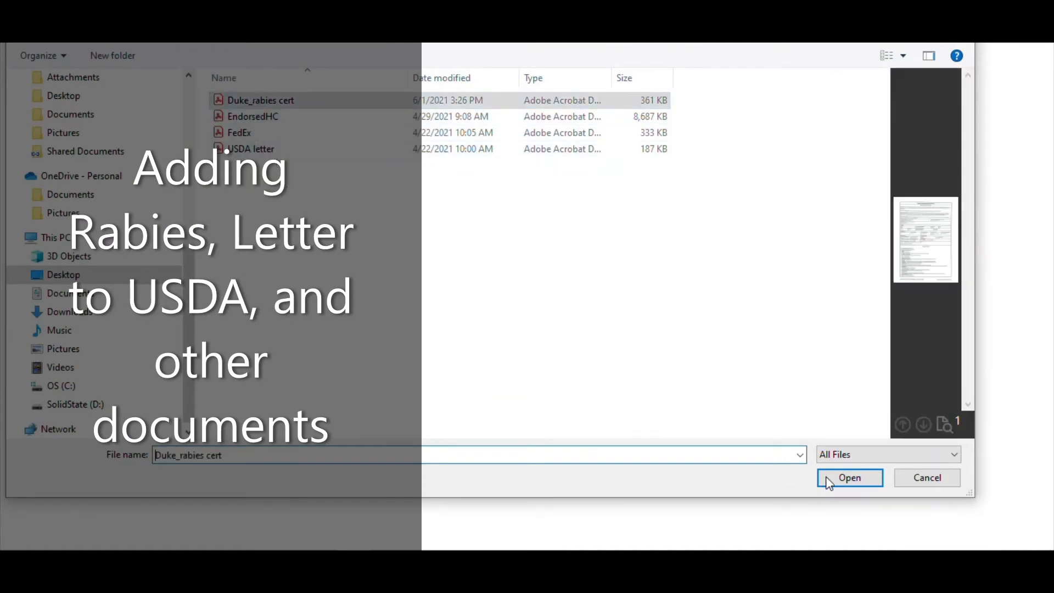
{"action": "left_click", "coordinate": [849, 477]}
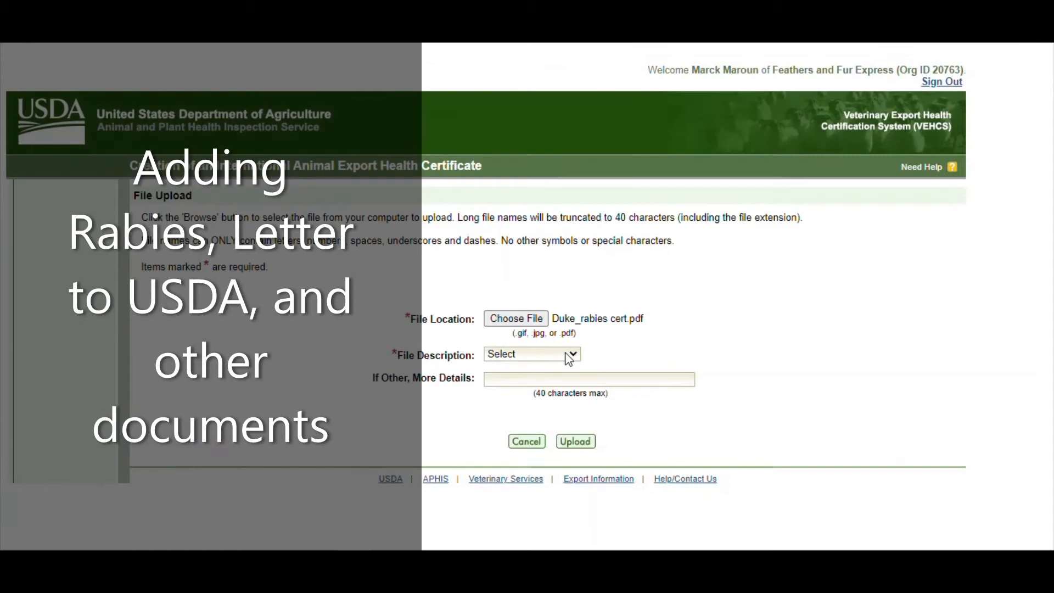
{"action": "left_click", "coordinate": [530, 354]}
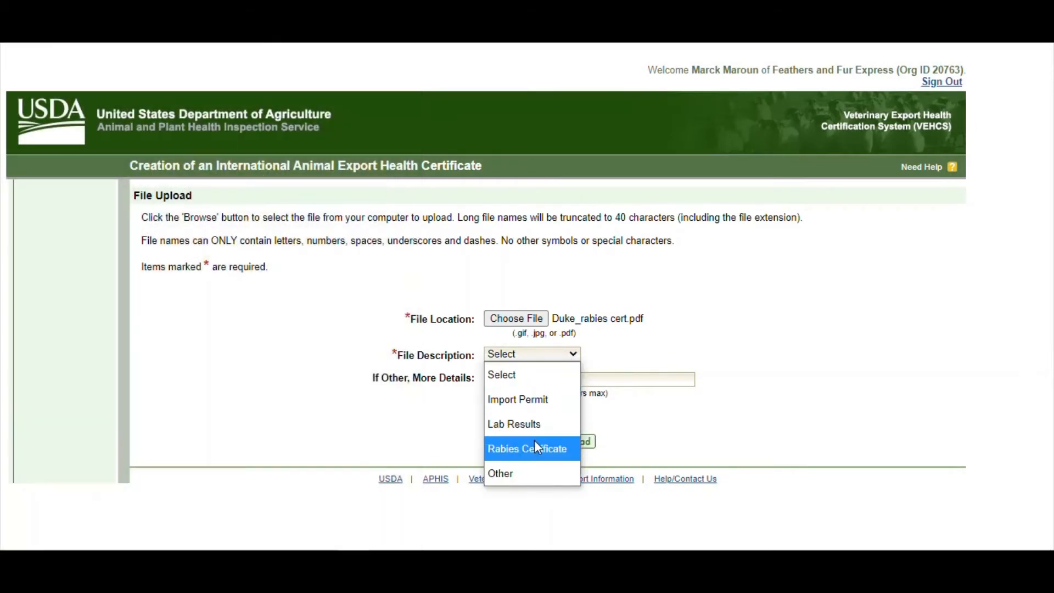
{"action": "left_click", "coordinate": [527, 448]}
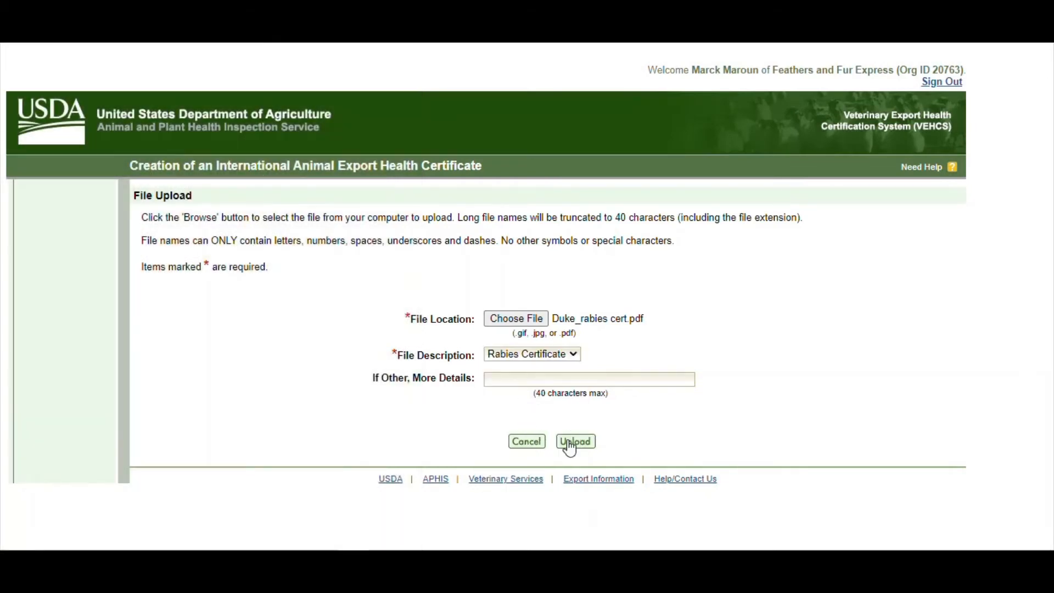
{"action": "left_click", "coordinate": [575, 441]}
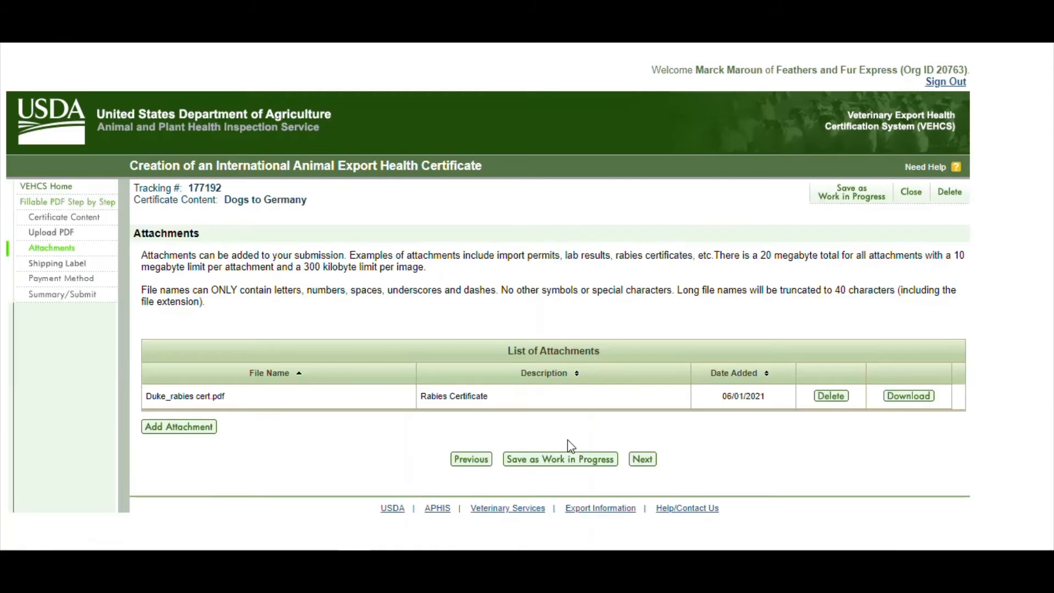
{"action": "mouse_move", "coordinate": [311, 447]}
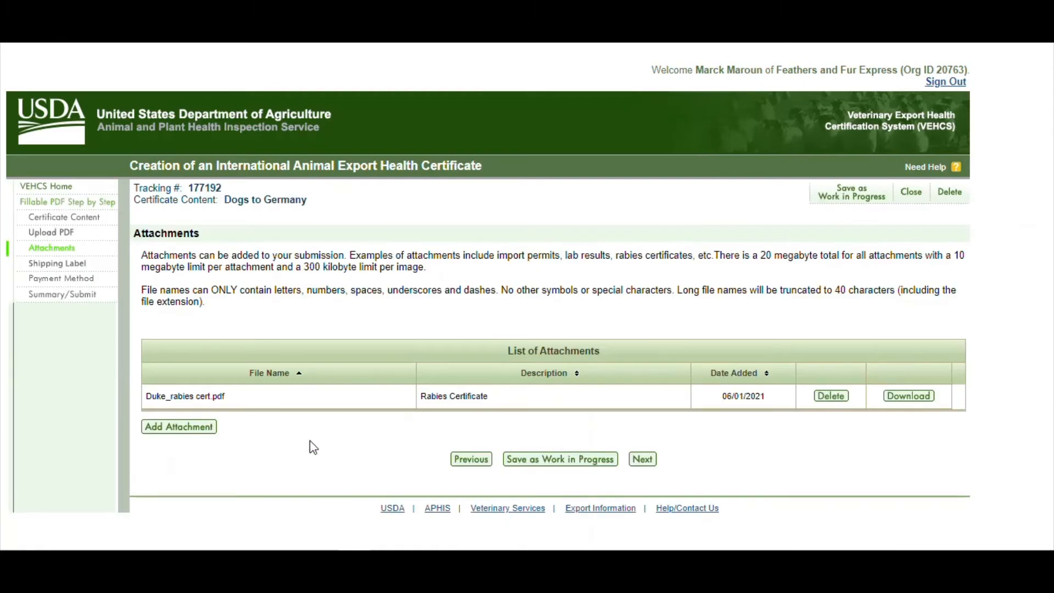
Step: Upload USDA letter.pdf as an Other attachment described 'Letter to the USDA'
{"action": "left_click", "coordinate": [179, 426]}
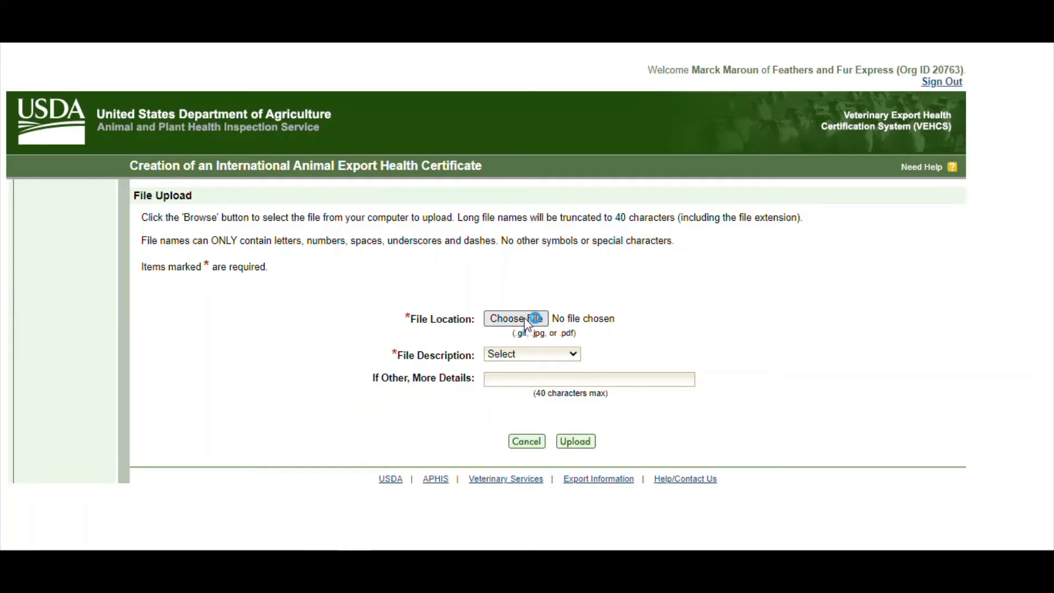
{"action": "left_click", "coordinate": [515, 318]}
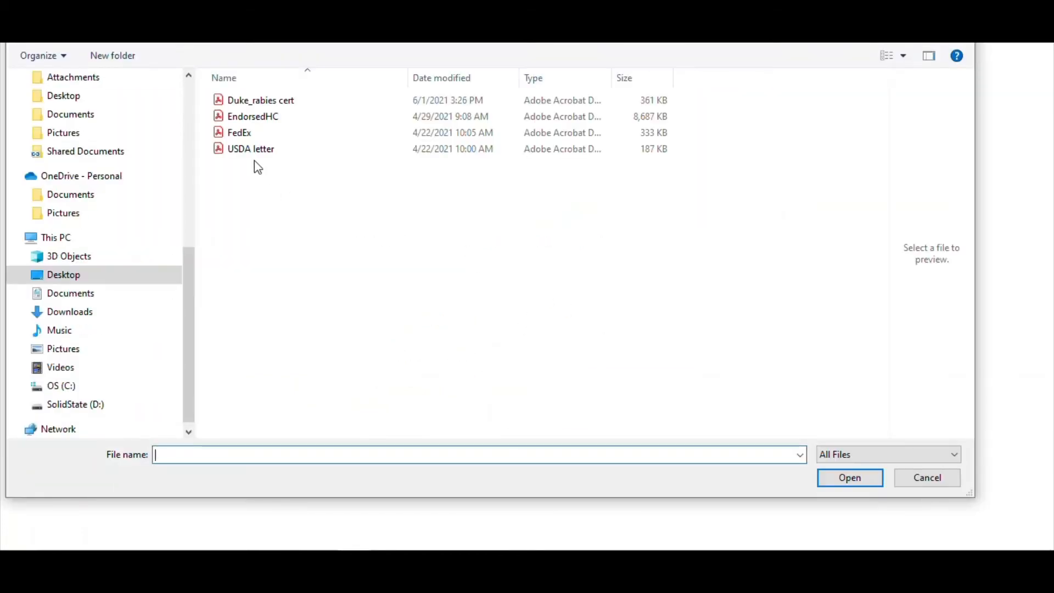
{"action": "left_click", "coordinate": [251, 149]}
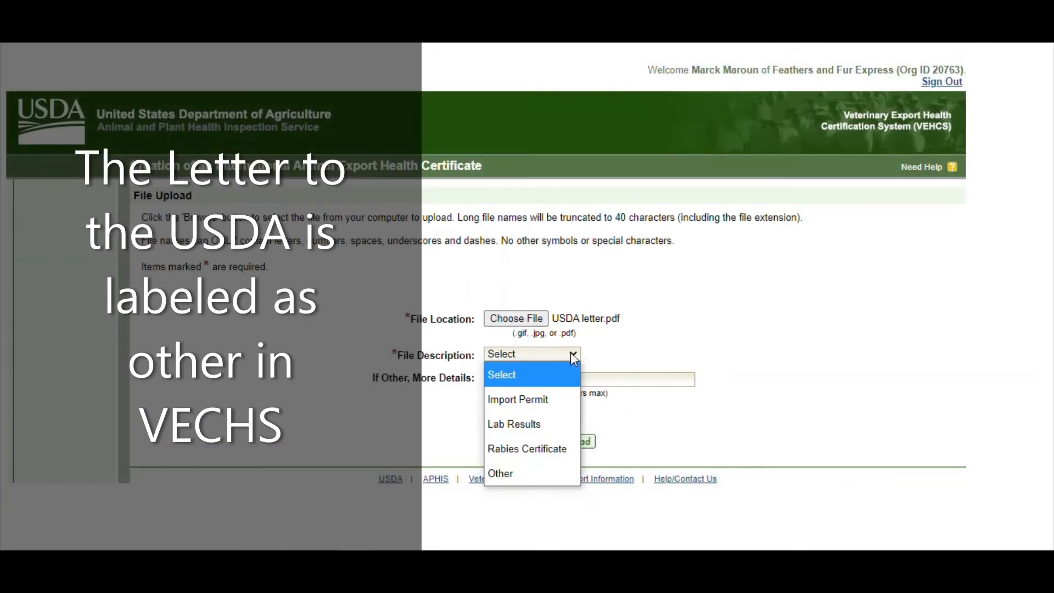
{"action": "left_click", "coordinate": [500, 474]}
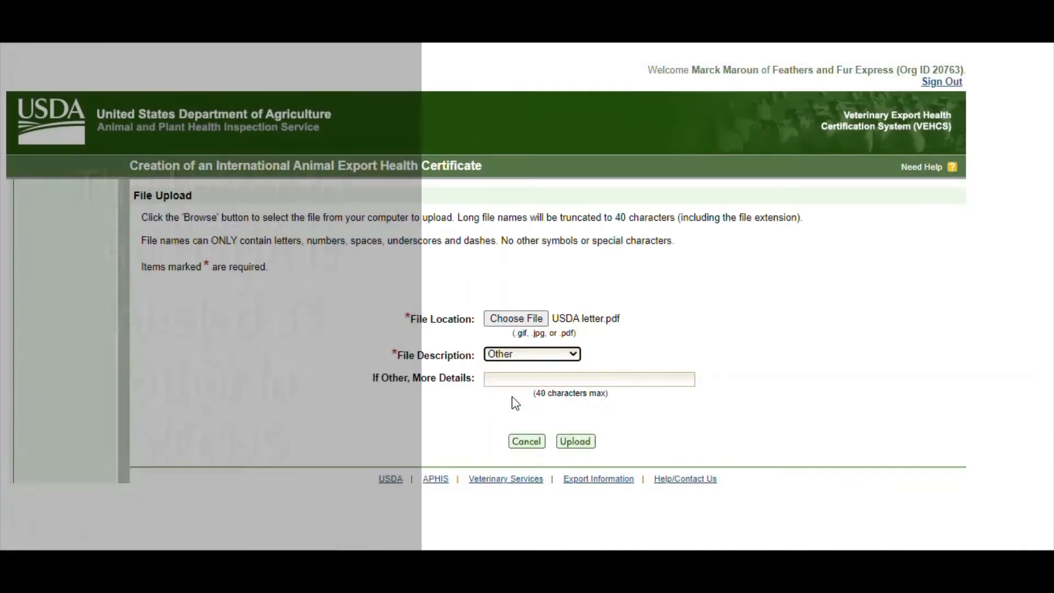
{"action": "type", "text": "Letter to the USDA"}
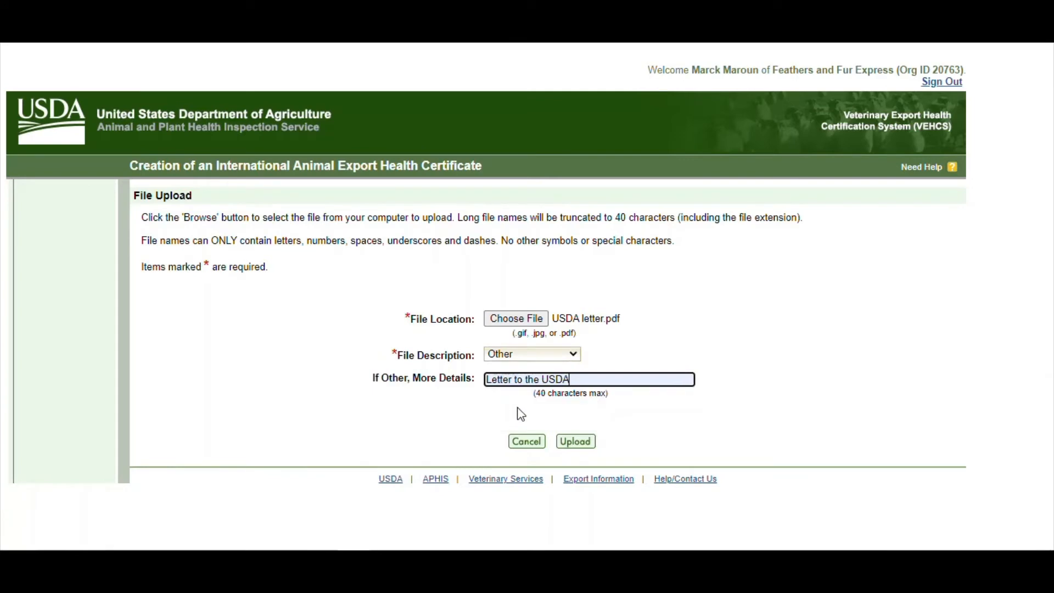
{"action": "left_click", "coordinate": [574, 440]}
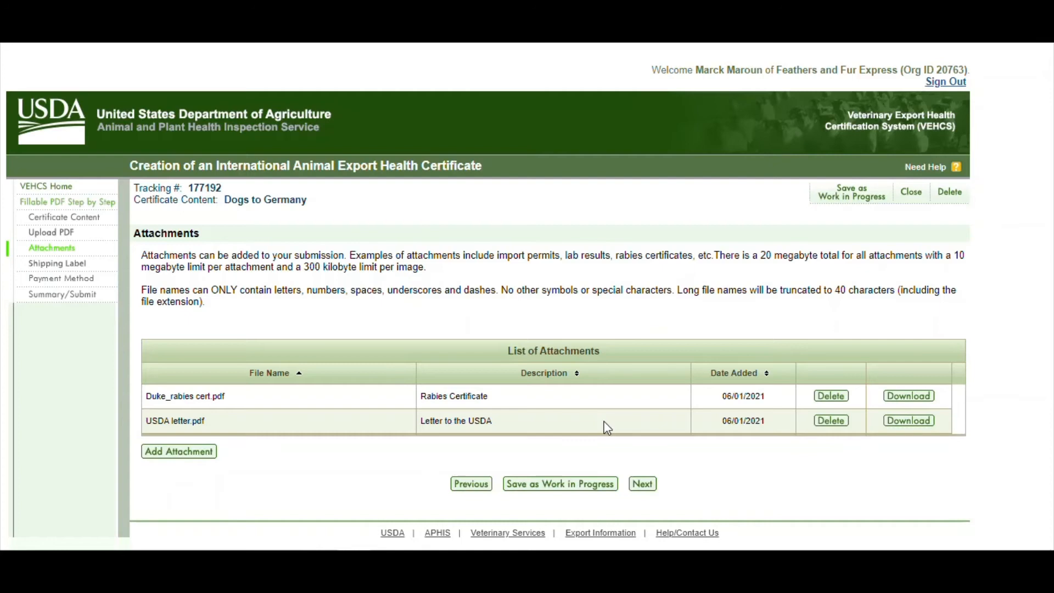
{"action": "mouse_move", "coordinate": [671, 282]}
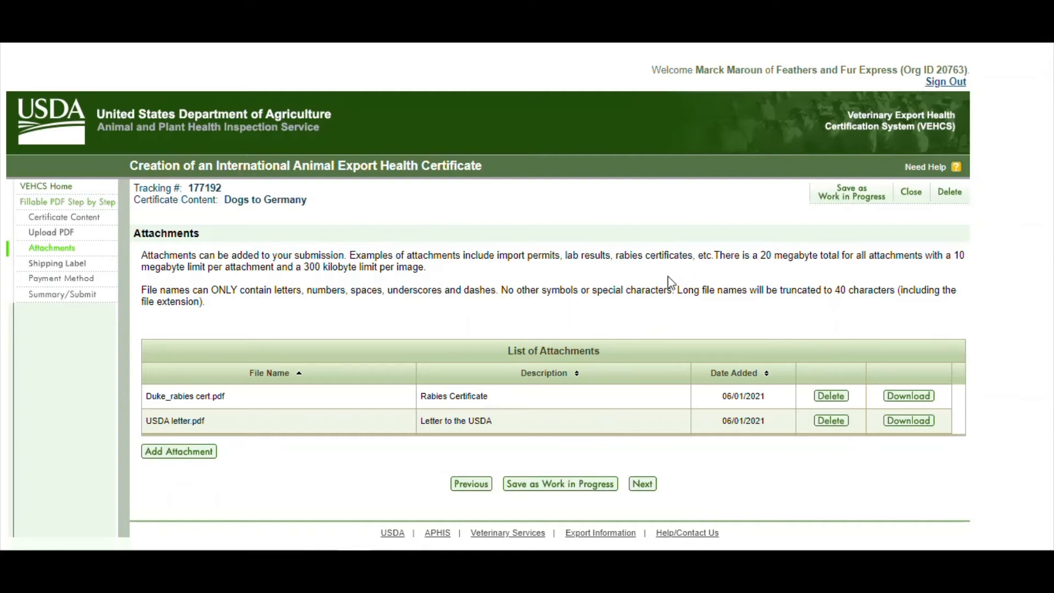
Step: Advance from the Attachments page to the Shipping Label step
{"action": "double_click", "coordinate": [586, 255]}
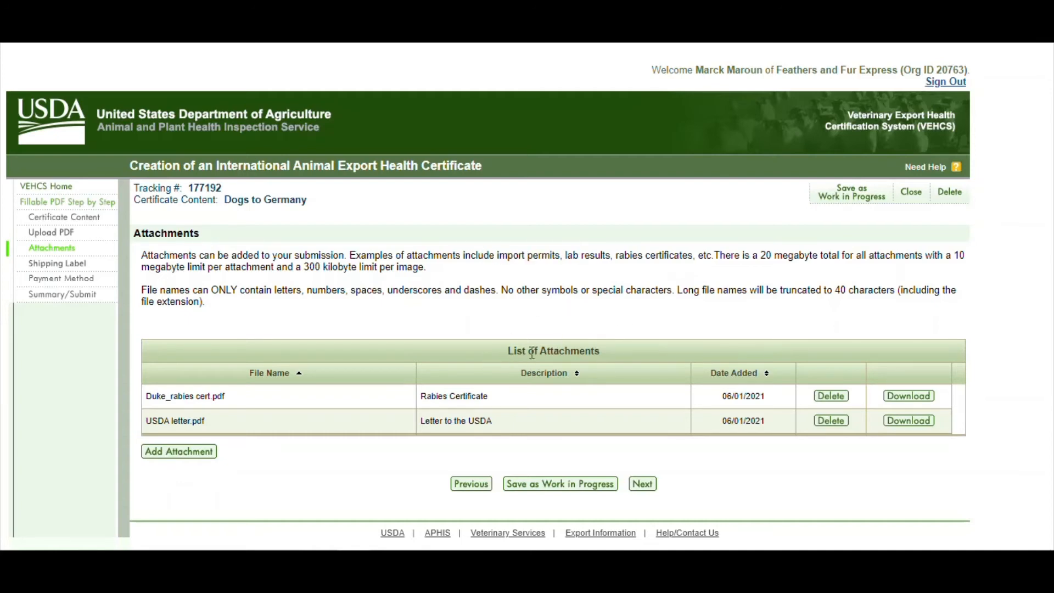
{"action": "mouse_move", "coordinate": [642, 483]}
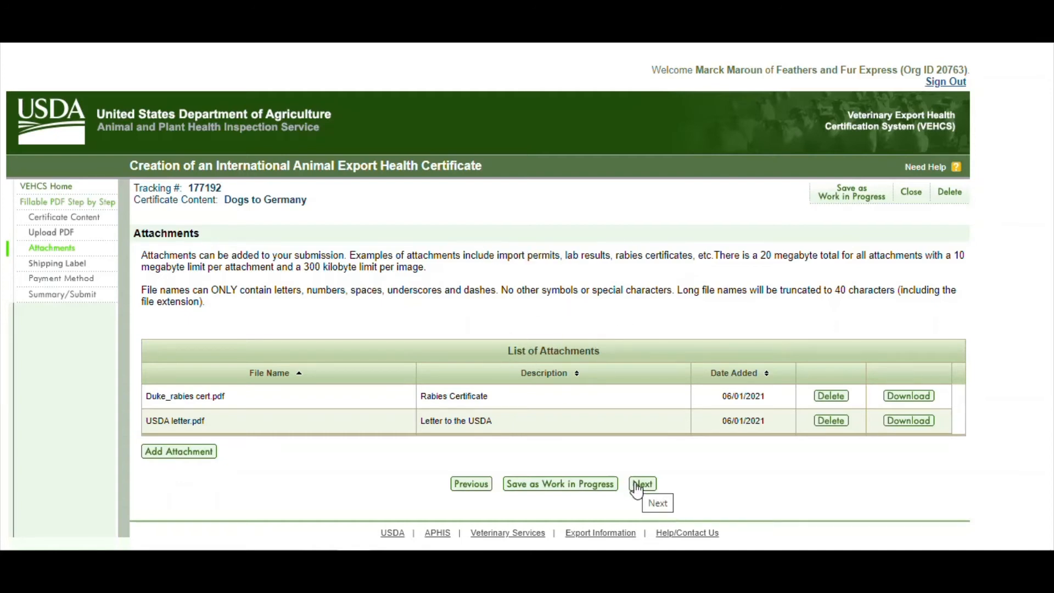
{"action": "left_click", "coordinate": [642, 483]}
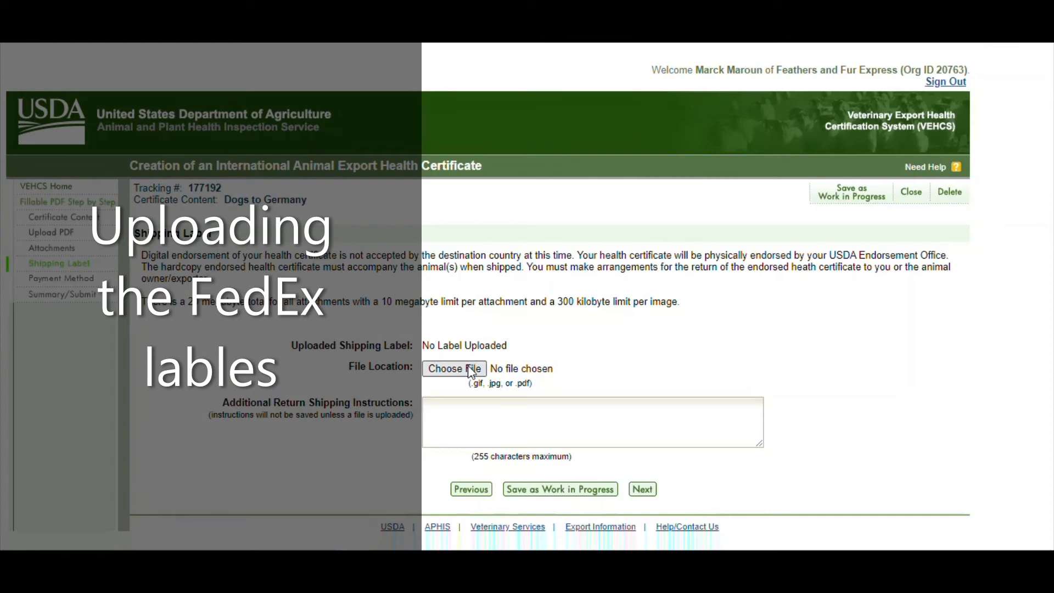
Step: Select FedEx.pdf as the shipping label and continue to Payment Method
{"action": "left_click", "coordinate": [455, 368]}
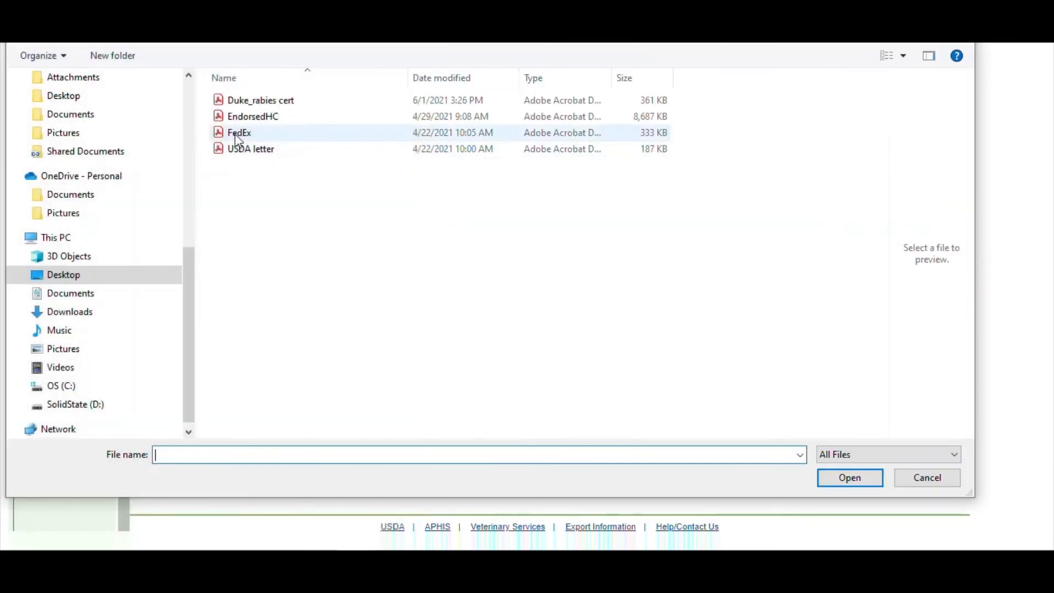
{"action": "left_click", "coordinate": [239, 133]}
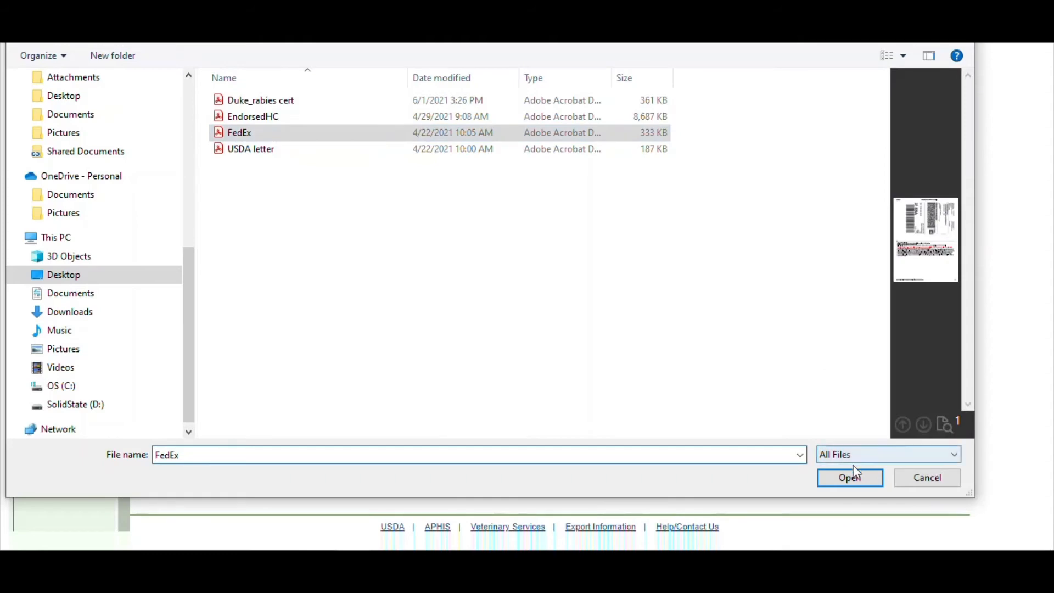
{"action": "left_click", "coordinate": [849, 477]}
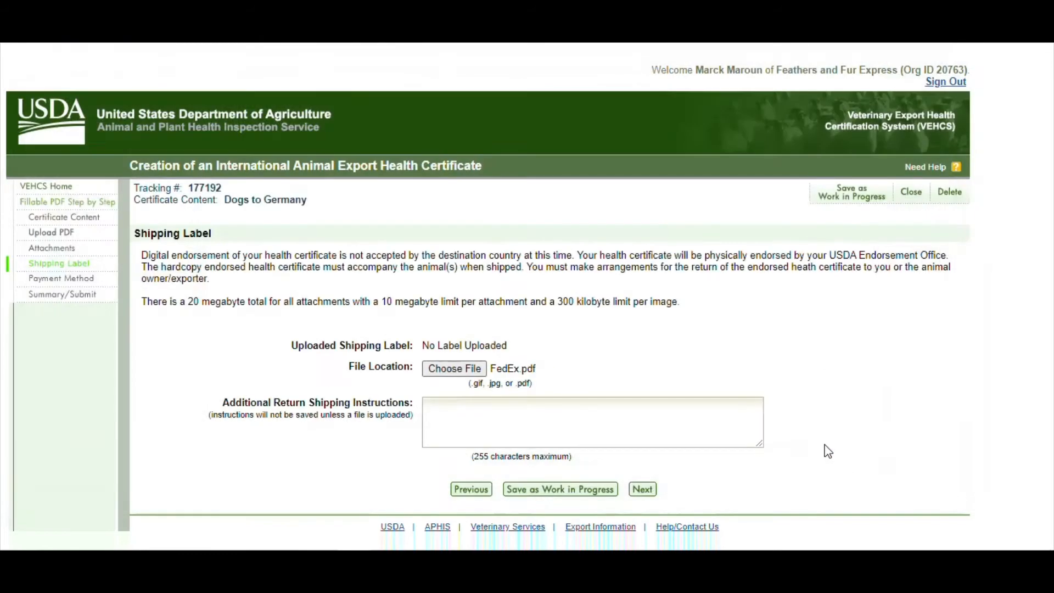
{"action": "mouse_move", "coordinate": [730, 392]}
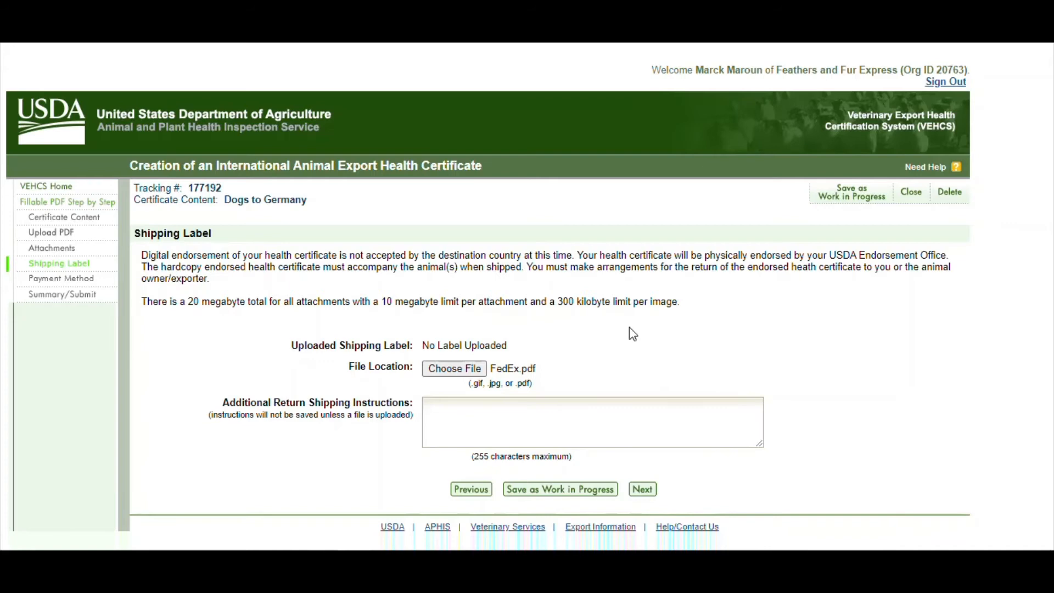
{"action": "left_click", "coordinate": [642, 488]}
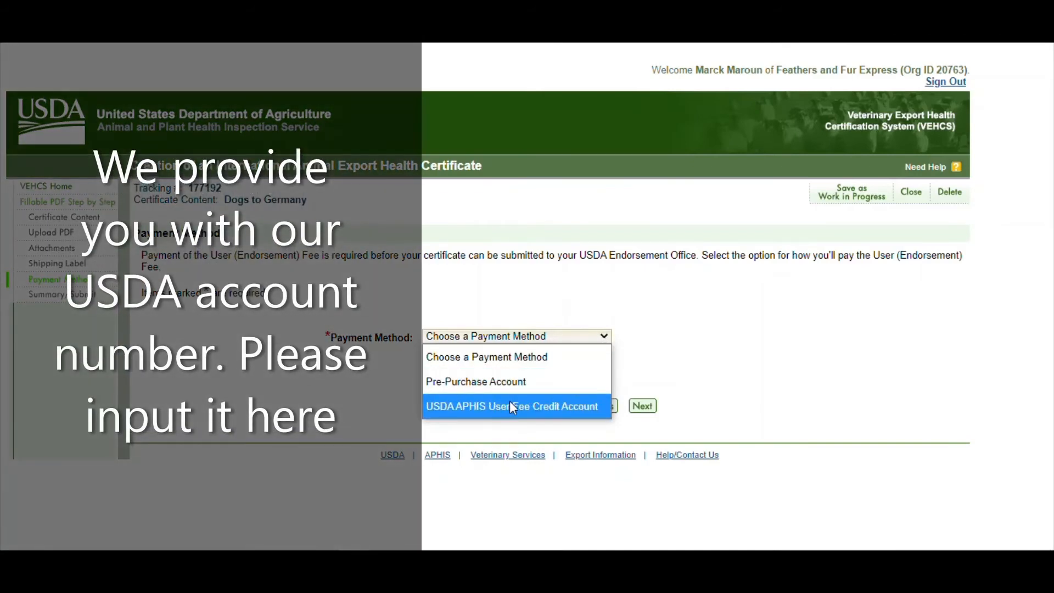
Step: Try the User Fee Credit Account option, then leave payment method unselected
{"action": "left_click", "coordinate": [512, 407]}
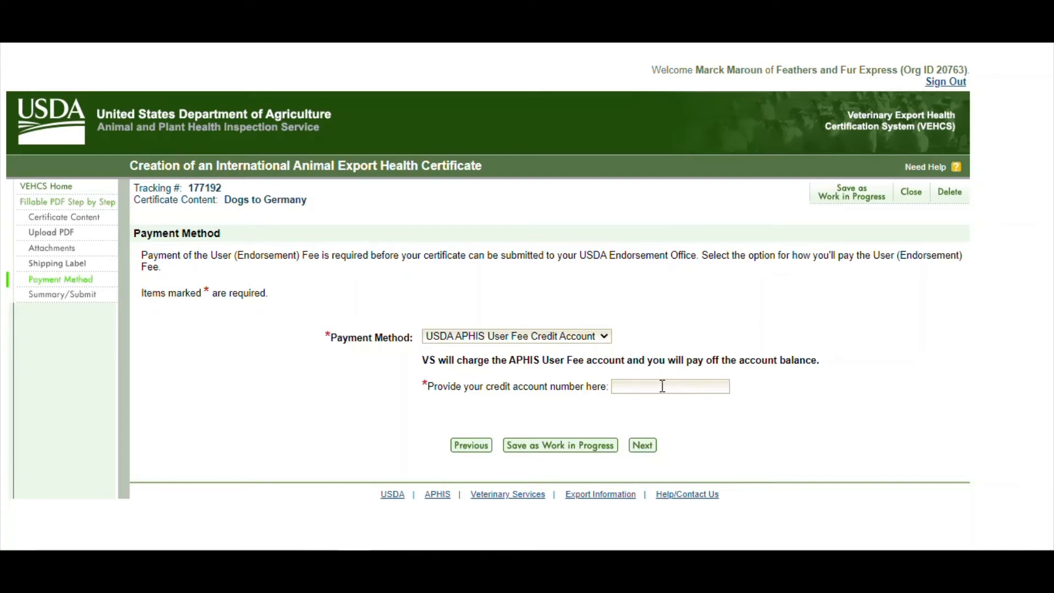
{"action": "left_click", "coordinate": [515, 336]}
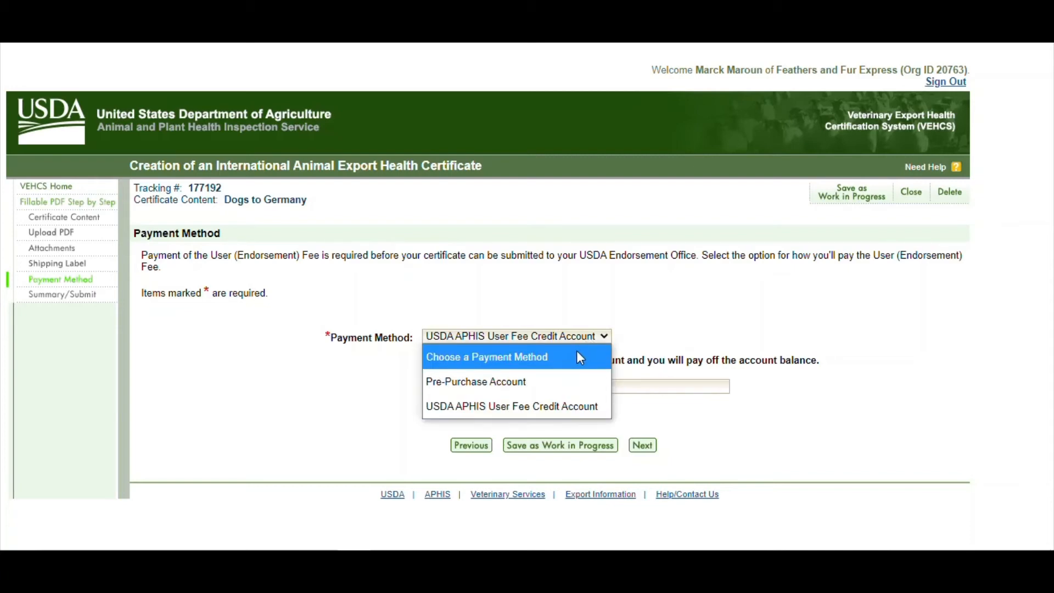
{"action": "left_click", "coordinate": [487, 357]}
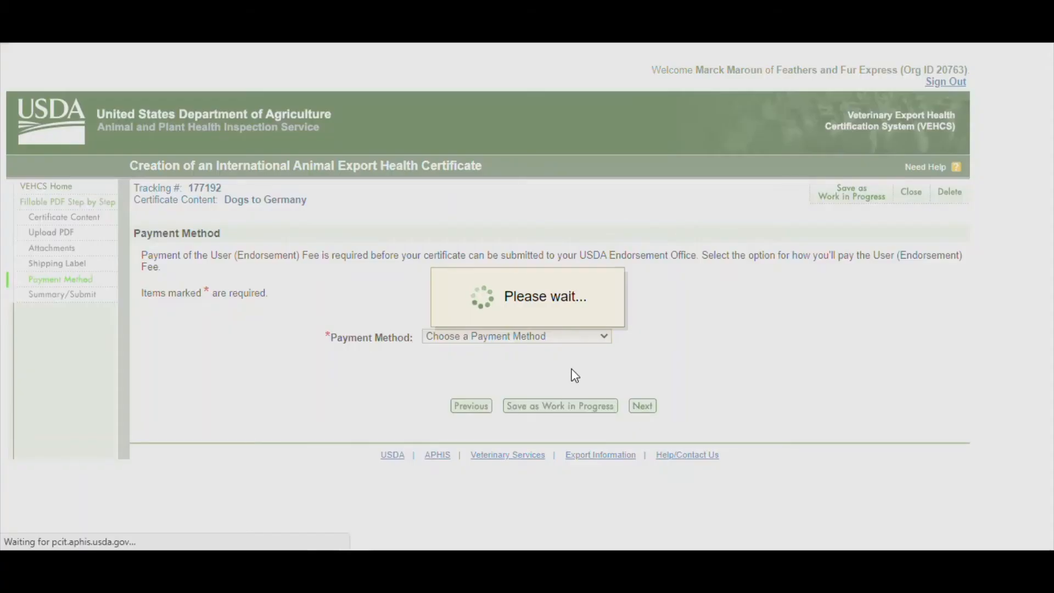
Step: Review the summary: uploaded PDF, two attachments, shipping label, no payment method
{"action": "left_click", "coordinate": [642, 406]}
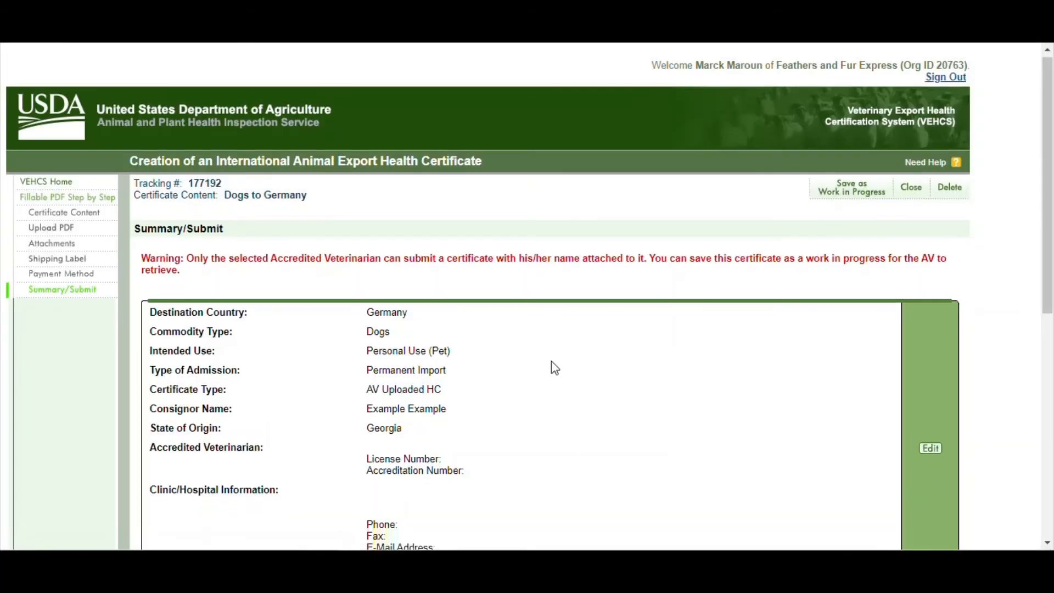
{"action": "scroll", "scroll_direction": "down", "scroll_amount": 3}
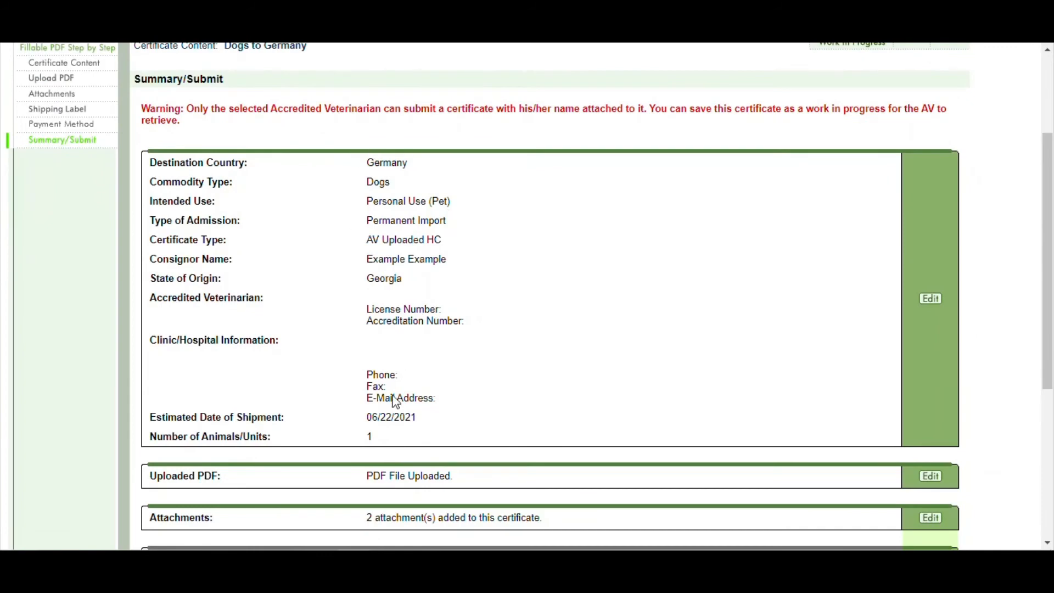
{"action": "mouse_move", "coordinate": [905, 308]}
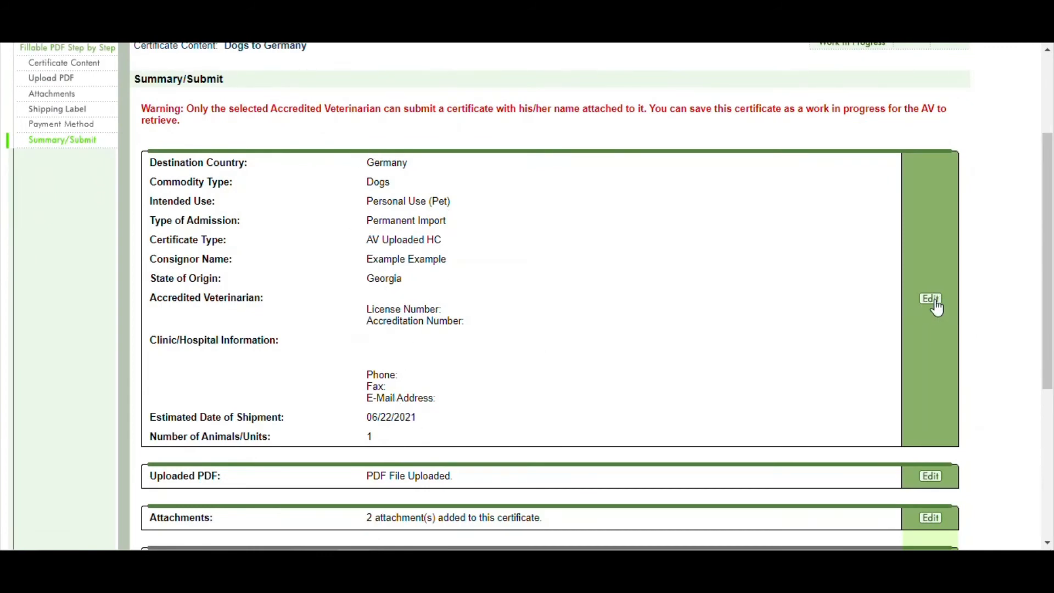
{"action": "scroll", "scroll_direction": "down", "scroll_amount": 3}
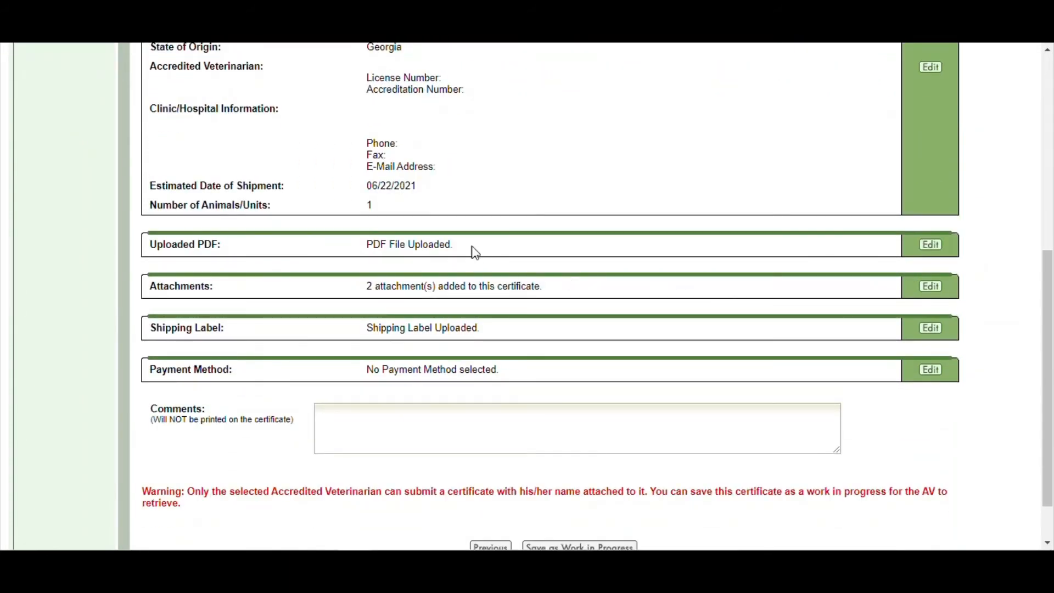
{"action": "double_click", "coordinate": [443, 244]}
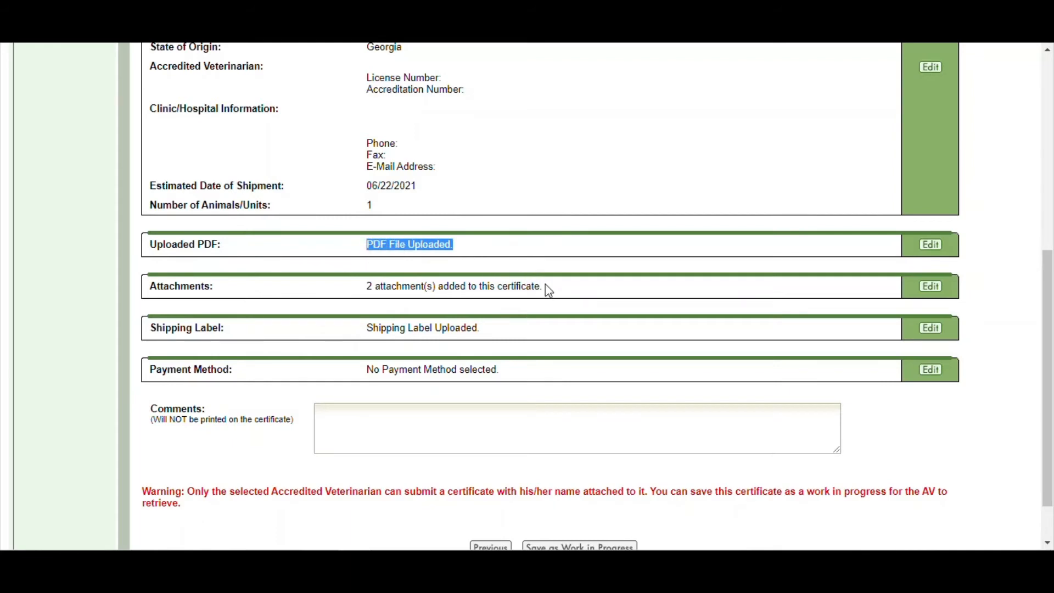
{"action": "double_click", "coordinate": [454, 285]}
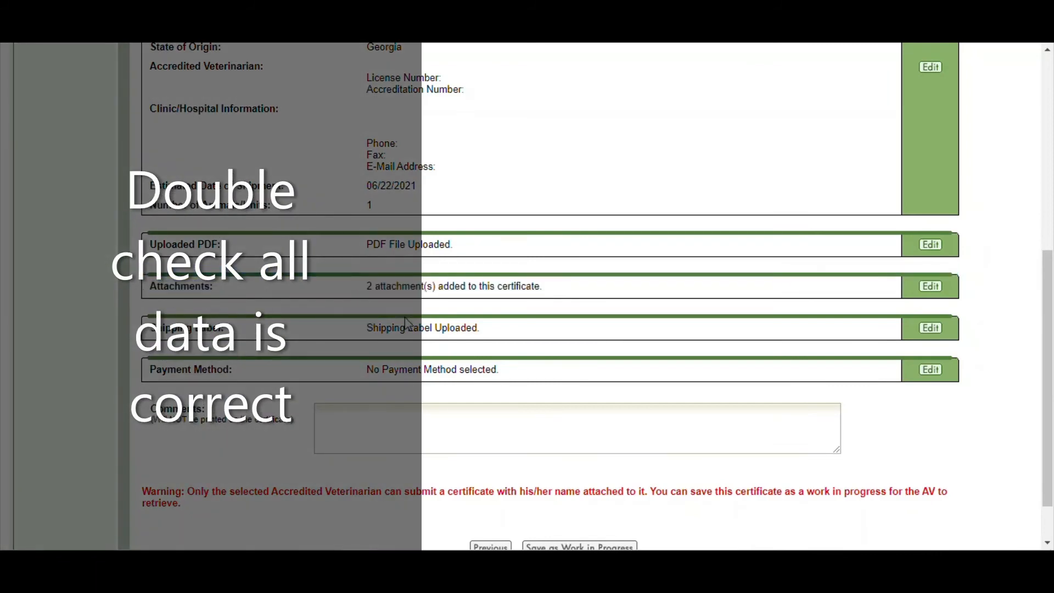
{"action": "double_click", "coordinate": [422, 327]}
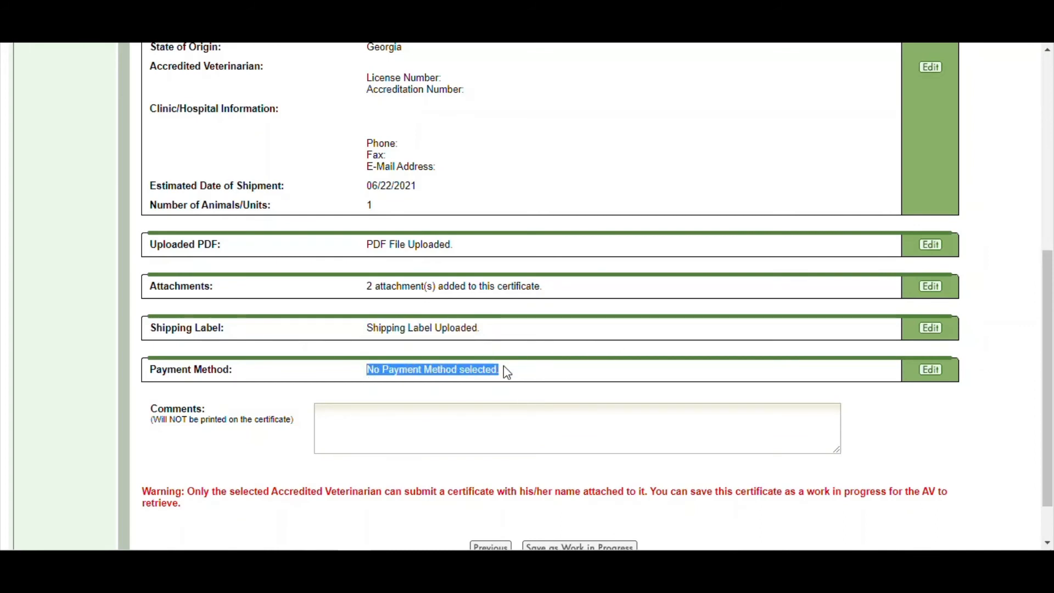
{"action": "scroll", "scroll_direction": "down", "scroll_amount": 3}
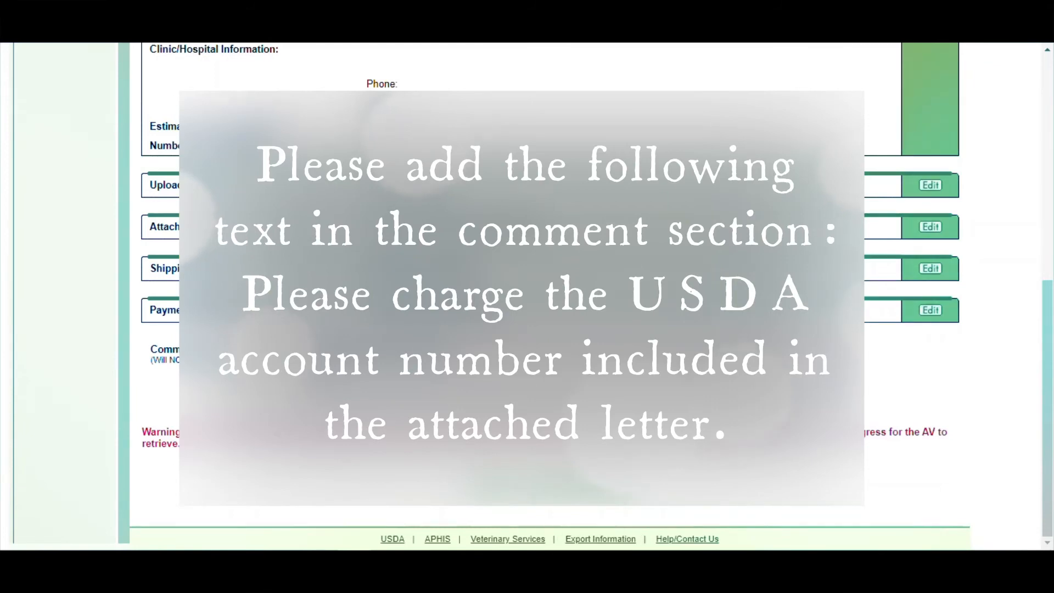
Step: Comment 'Please charger account per attached letter' and save as Work in Progress
{"action": "type", "text": "Please charger account per attached letter"}
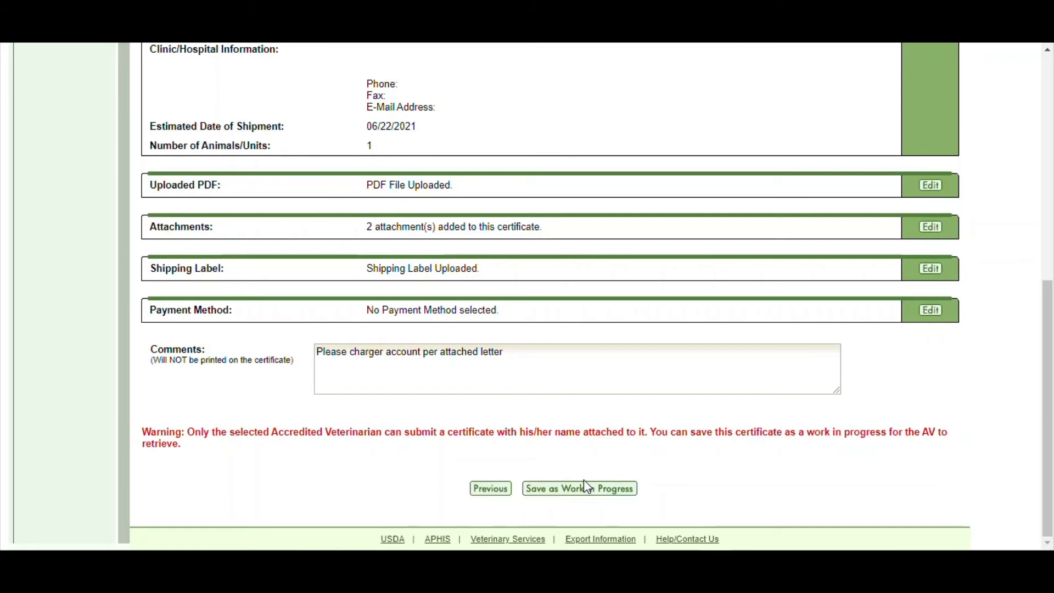
{"action": "mouse_move", "coordinate": [587, 485]}
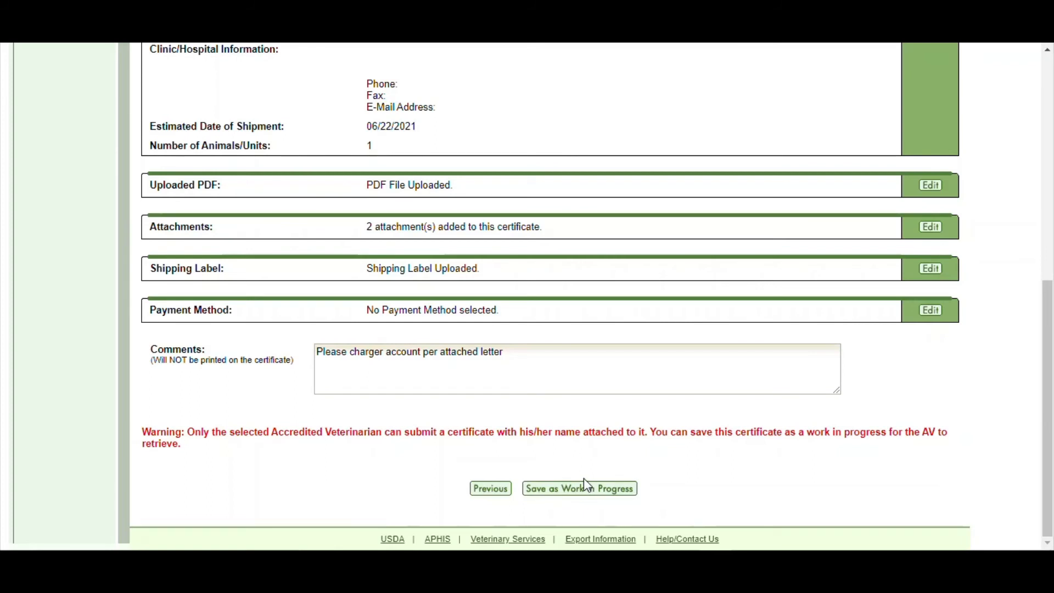
{"action": "mouse_move", "coordinate": [602, 492]}
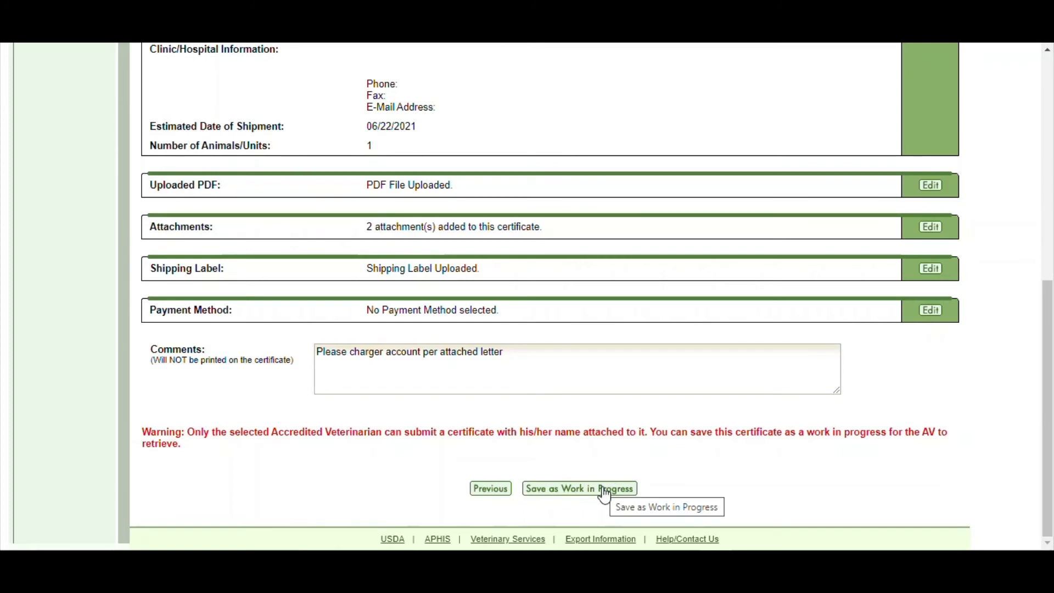
{"action": "left_click", "coordinate": [578, 489]}
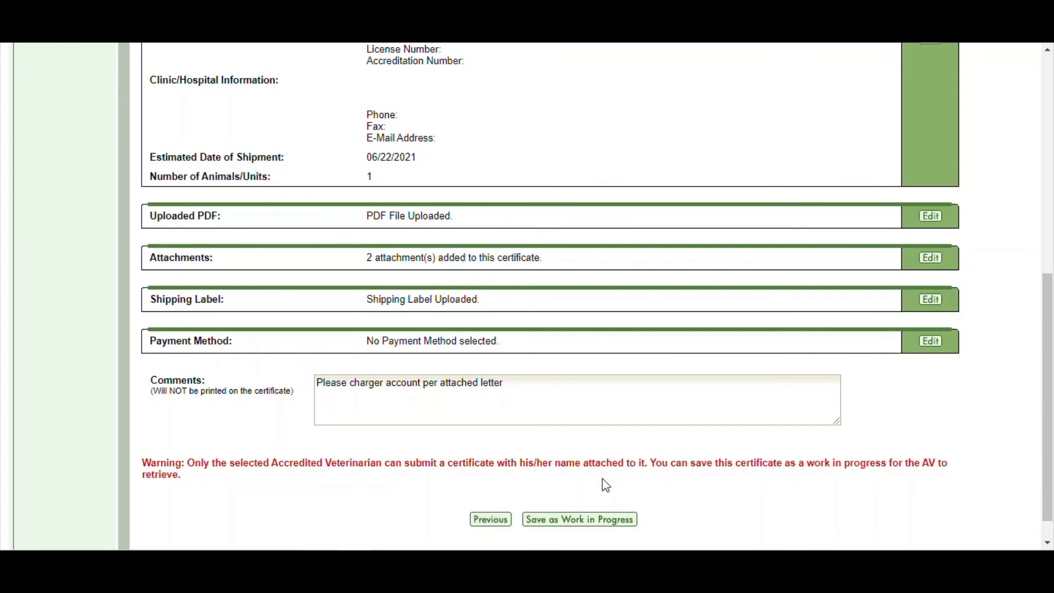
{"action": "left_click", "coordinate": [505, 391]}
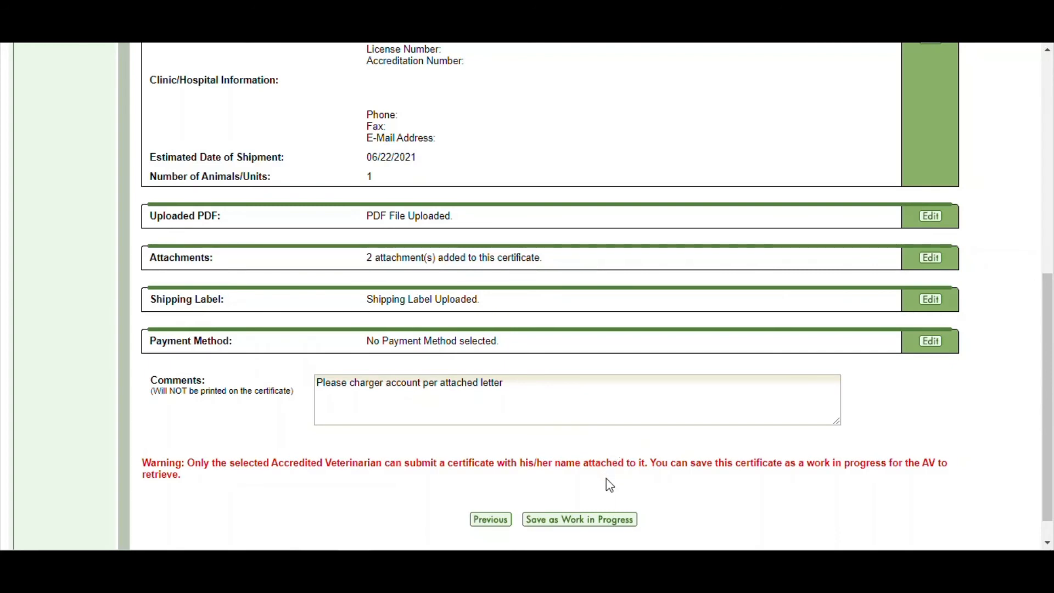
{"action": "scroll", "scroll_direction": "down", "scroll_amount": 3}
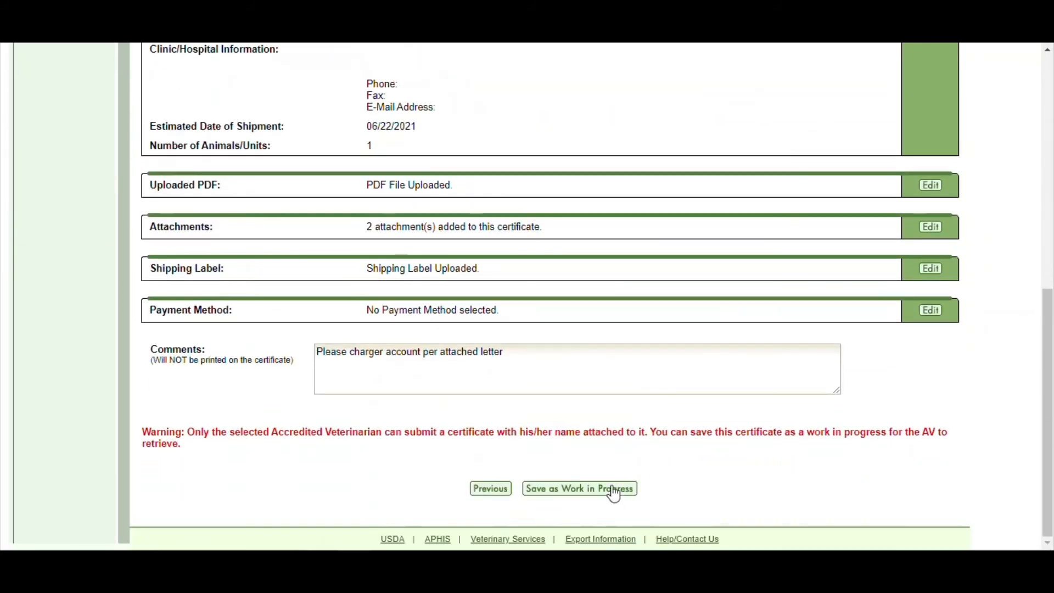
{"action": "left_click", "coordinate": [578, 488]}
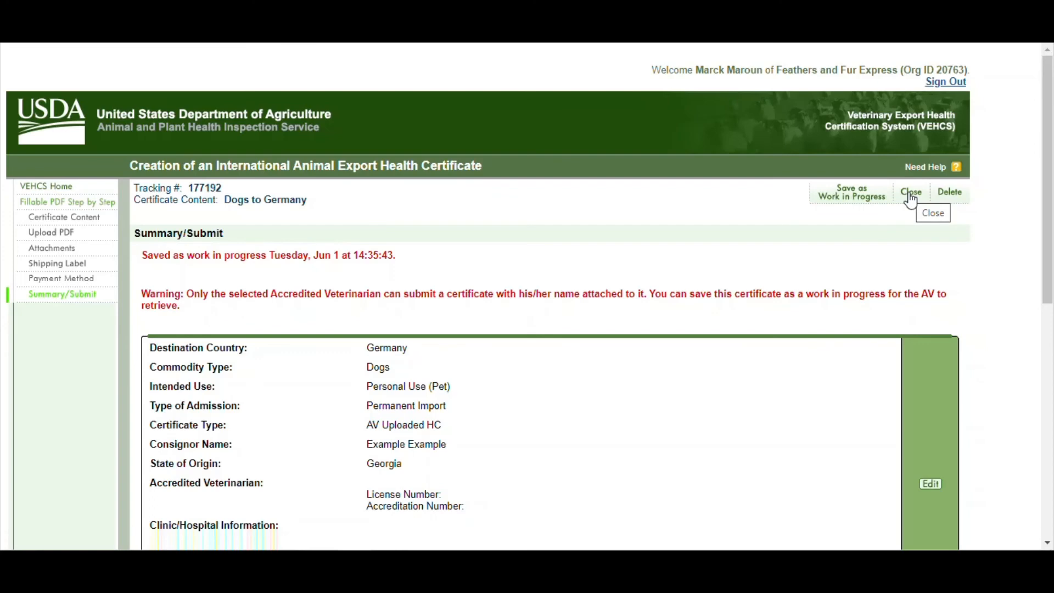
{"action": "mouse_move", "coordinate": [252, 196]}
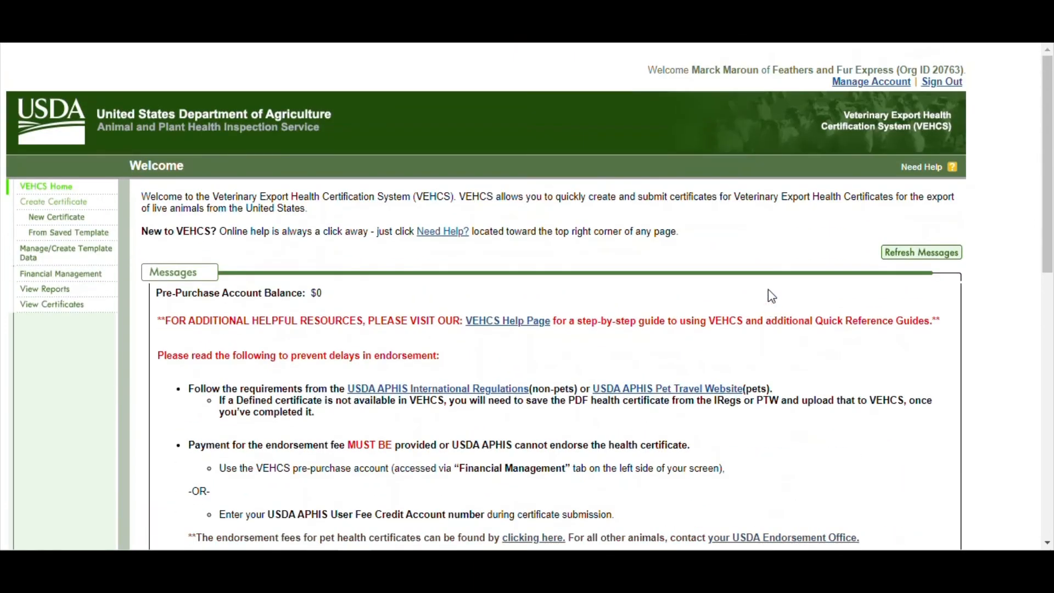
{"action": "mouse_move", "coordinate": [859, 230]}
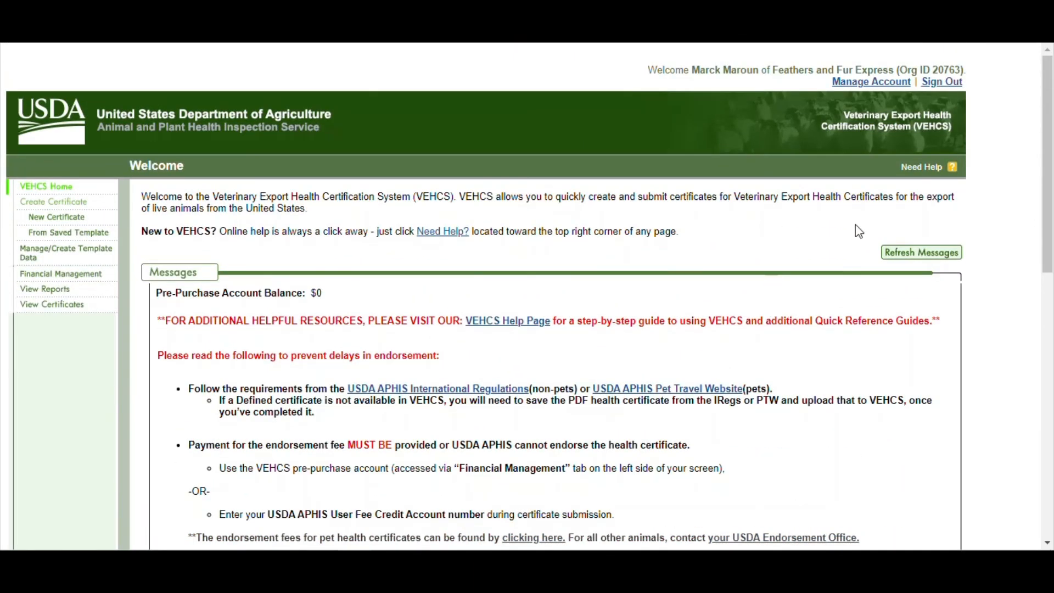
{"action": "left_click", "coordinate": [922, 167]}
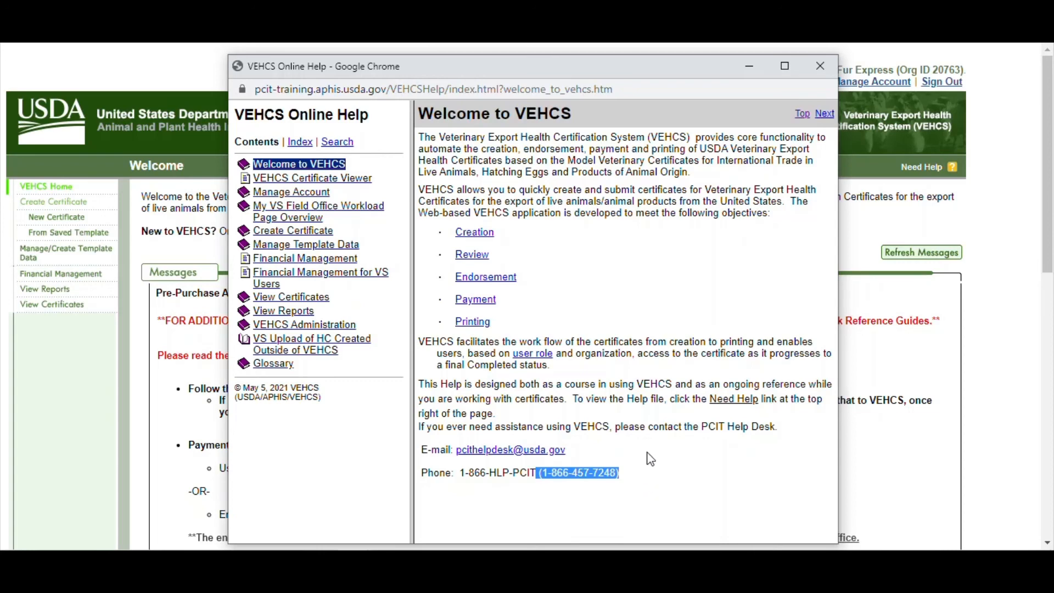
{"action": "mouse_move", "coordinate": [568, 451]}
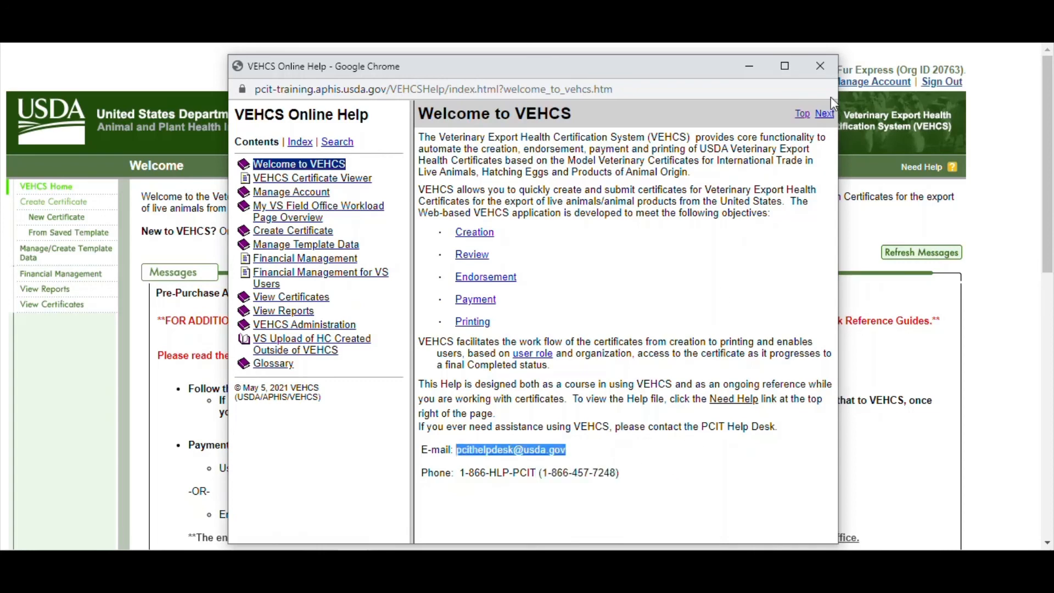
{"action": "left_click", "coordinate": [819, 66]}
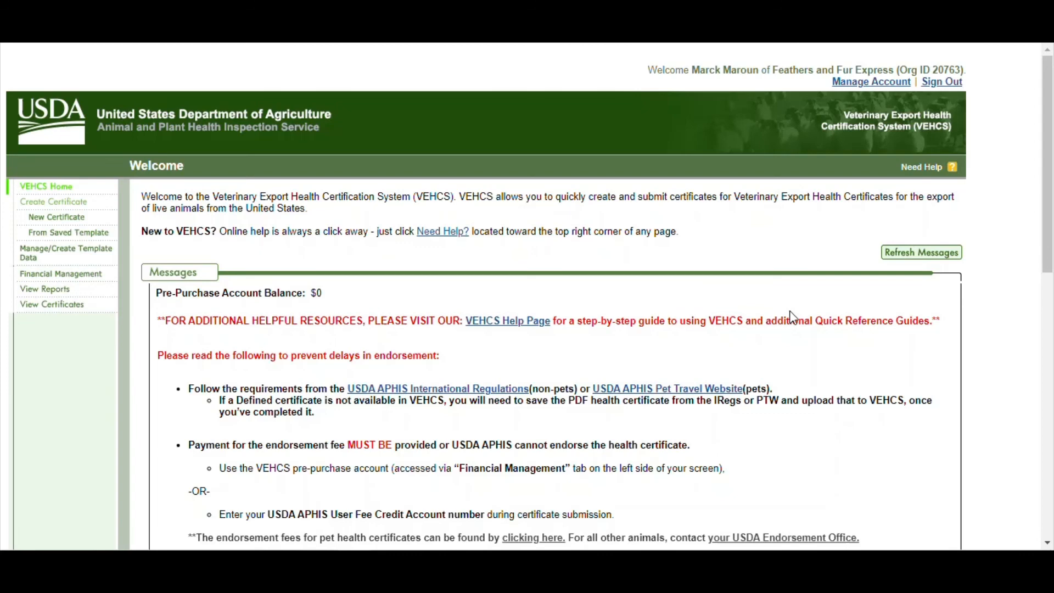
{"action": "mouse_move", "coordinate": [732, 317]}
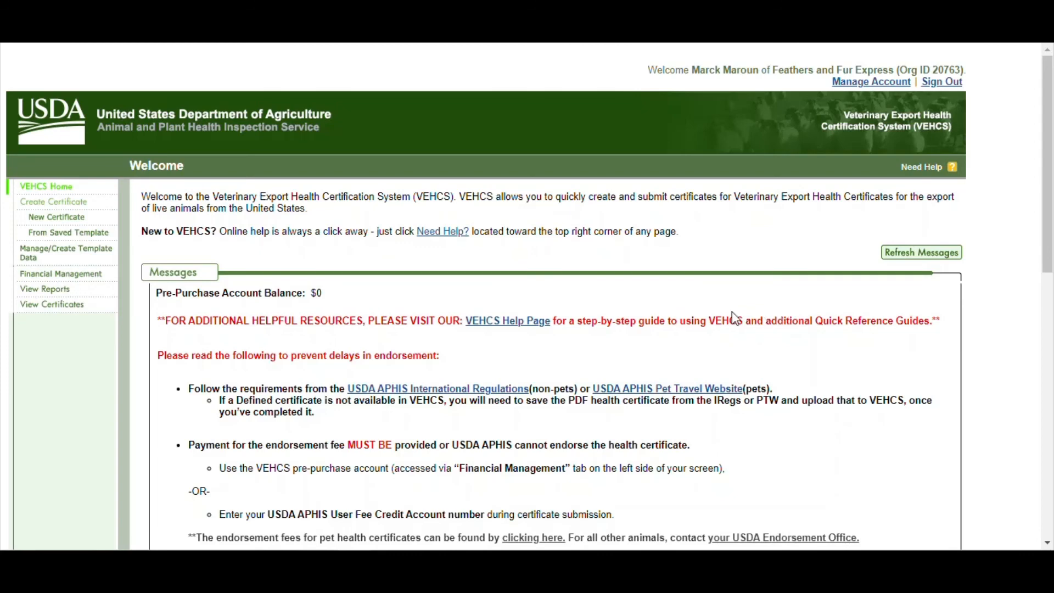
{"action": "mouse_move", "coordinate": [62, 309]}
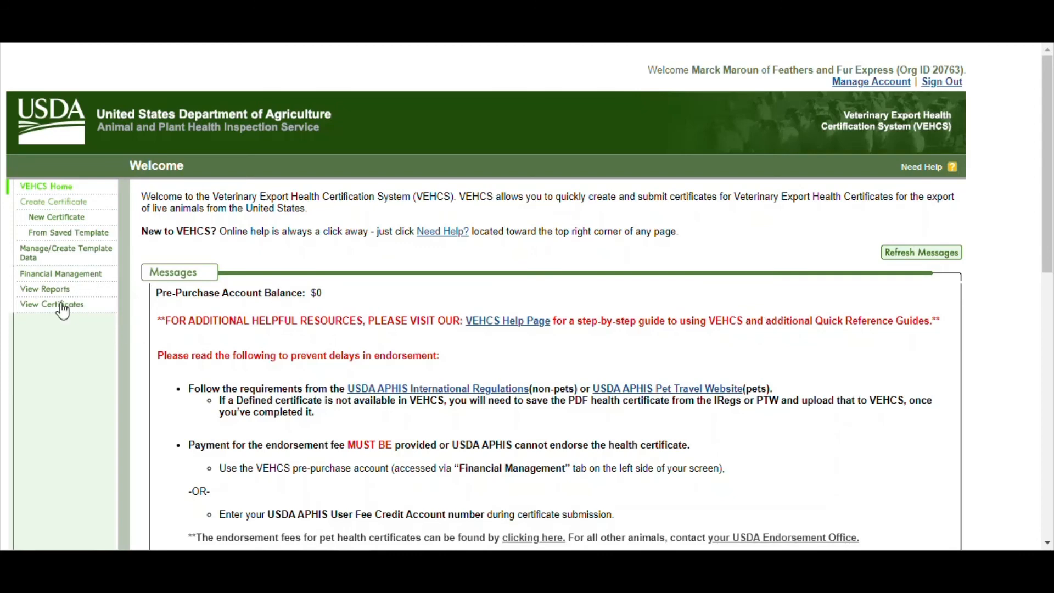
Step: List certificates and confirm 177132 and 177192 show Work in Progress
{"action": "left_click", "coordinate": [52, 304]}
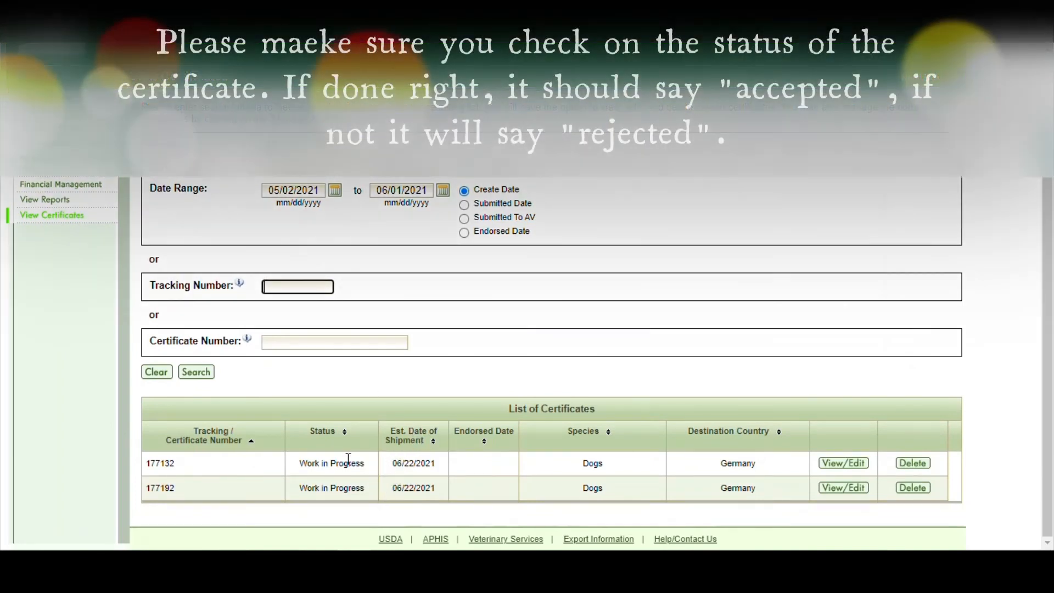
{"action": "mouse_move", "coordinate": [264, 428]}
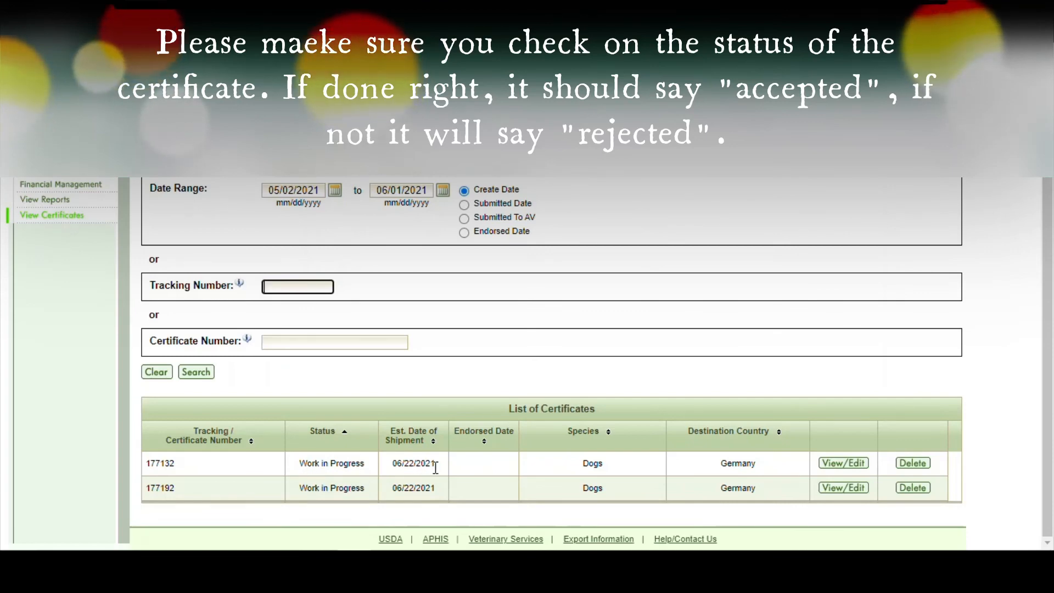
{"action": "double_click", "coordinate": [331, 462]}
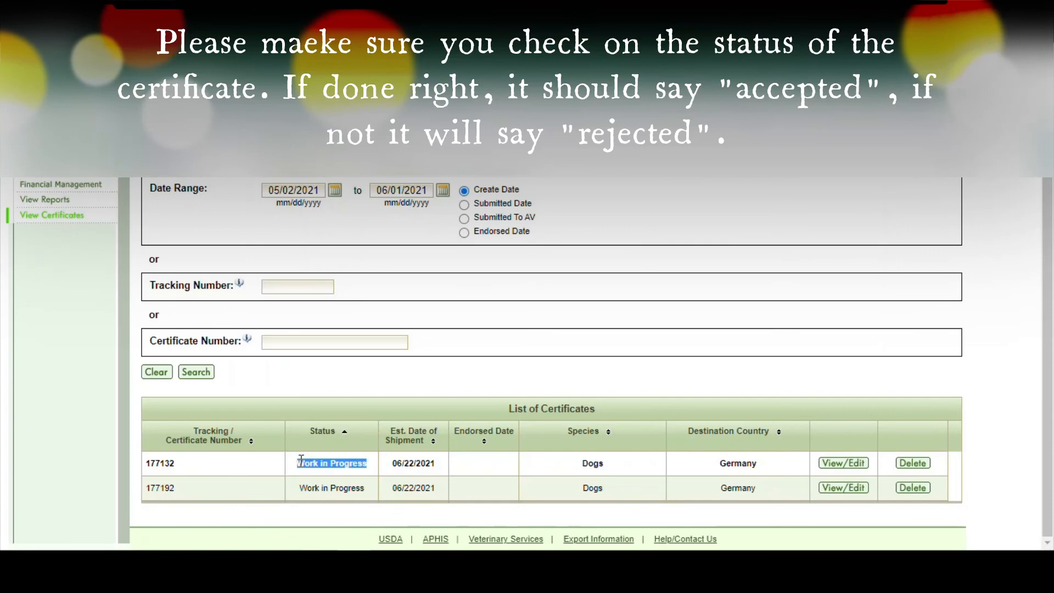